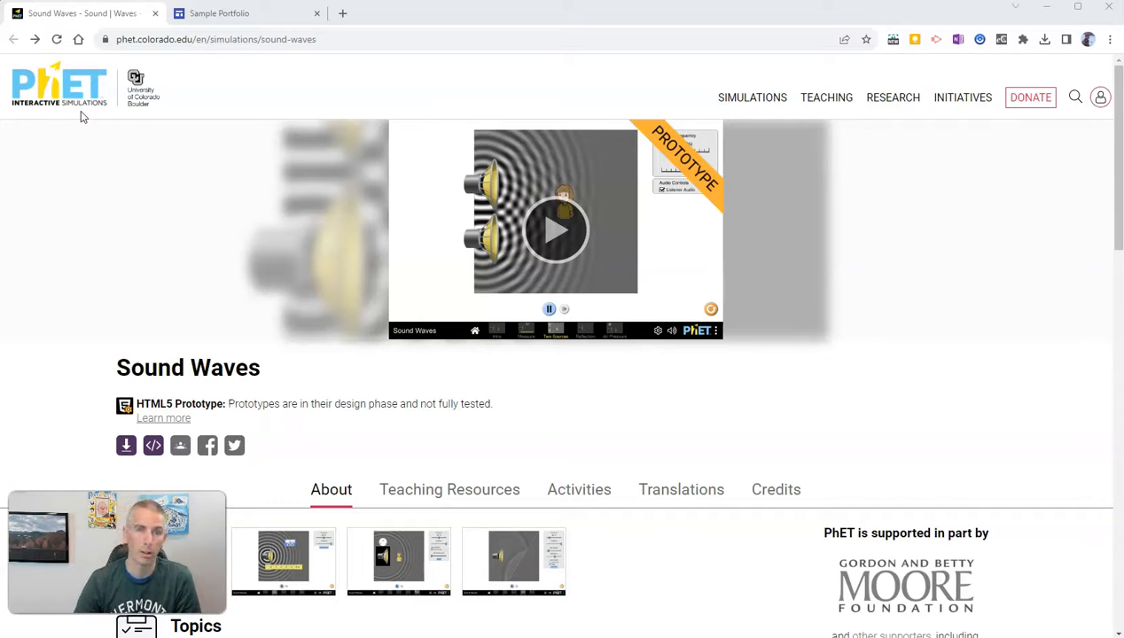
mouse_move(75, 131)
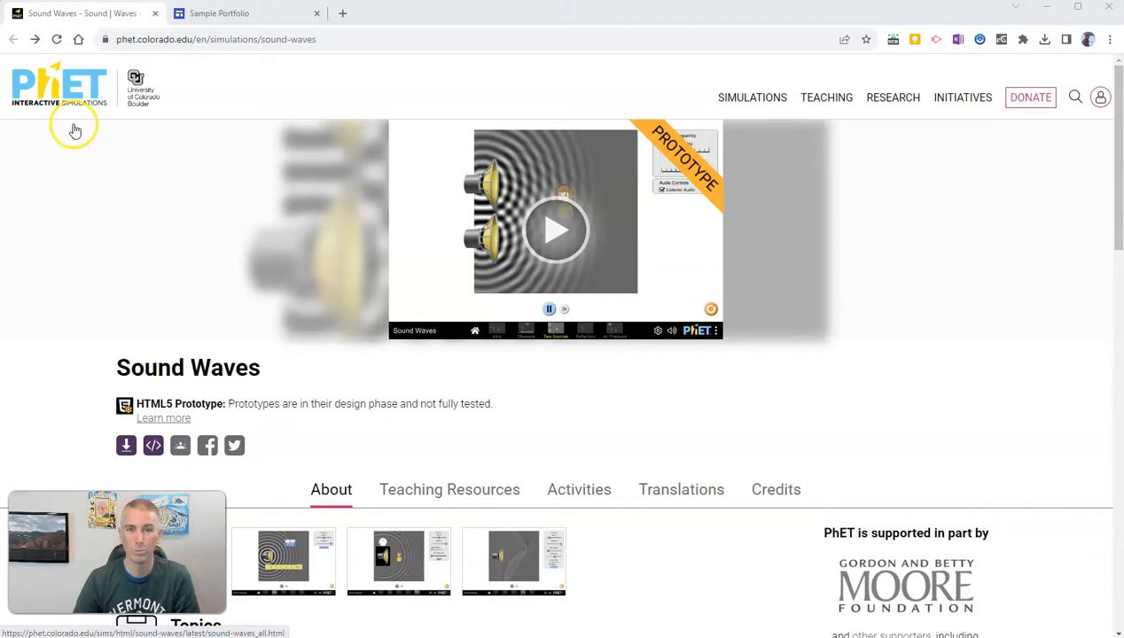
mouse_move(333, 333)
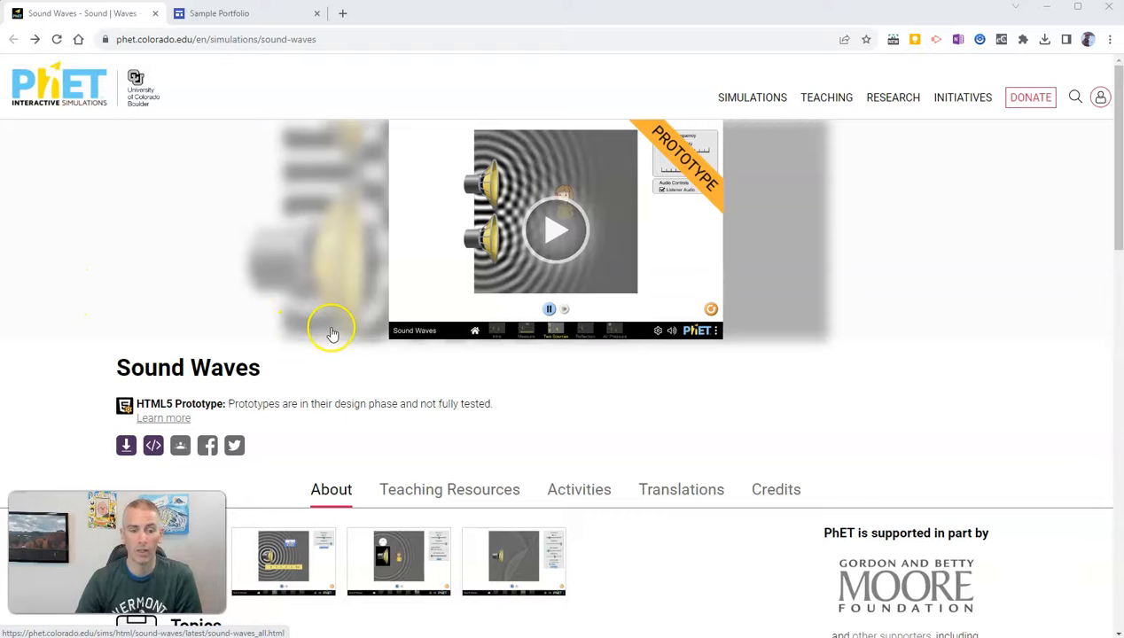
mouse_move(351, 418)
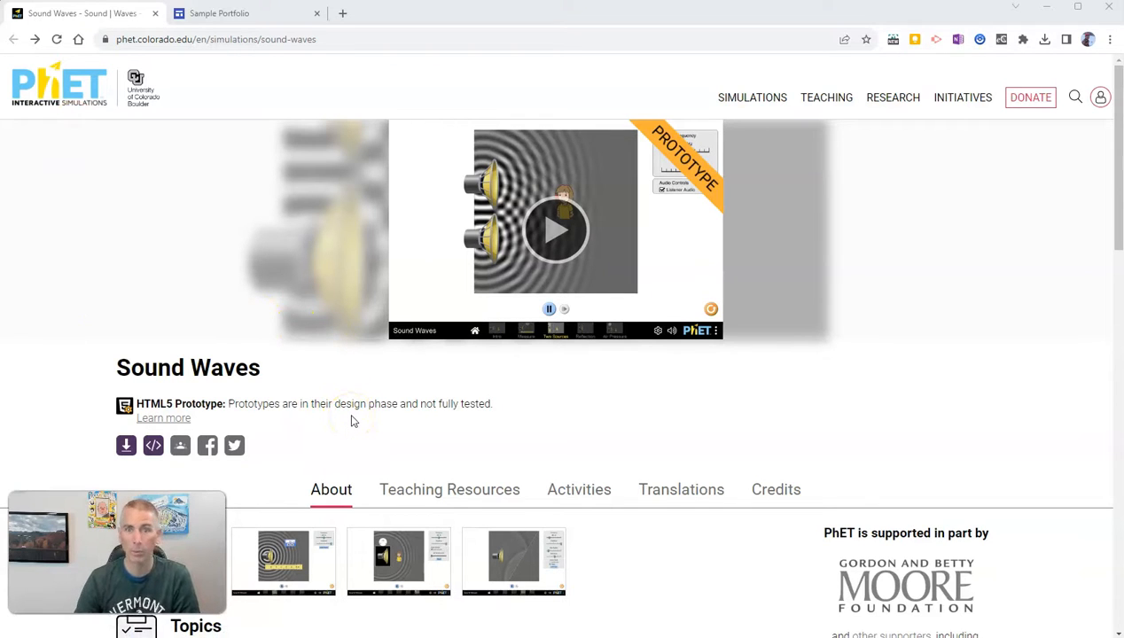
mouse_move(404, 441)
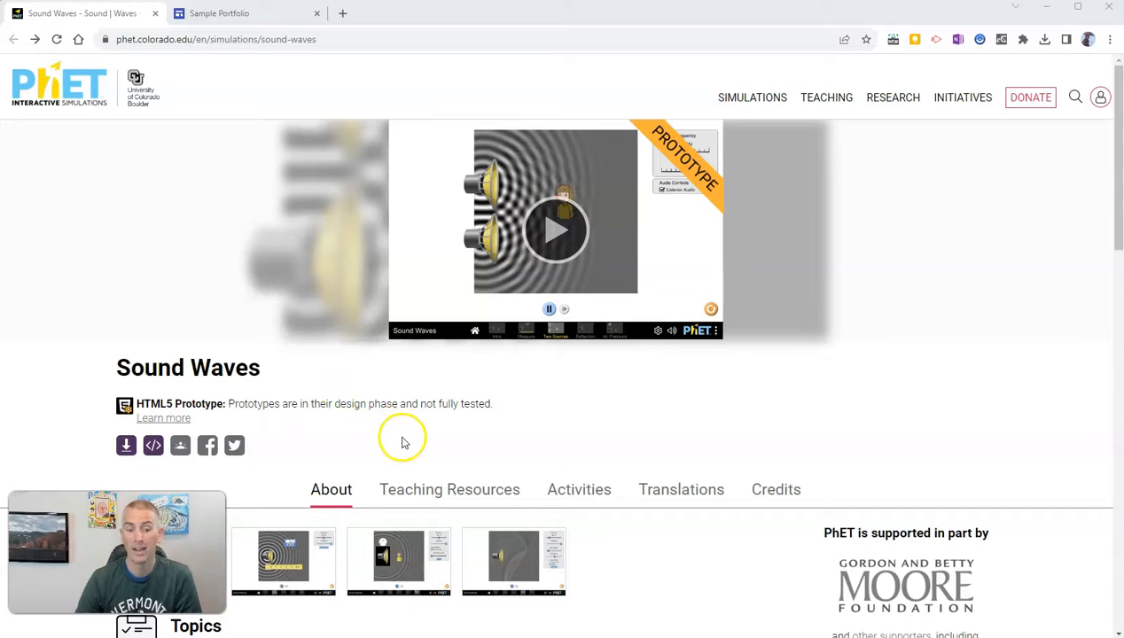
mouse_move(461, 450)
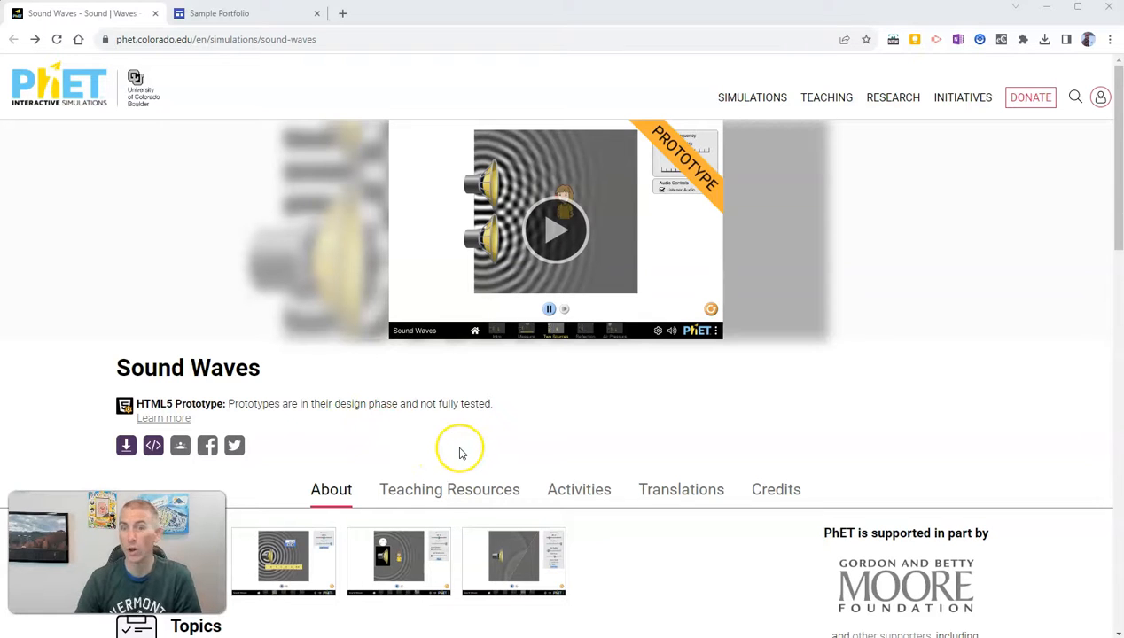
mouse_move(393, 417)
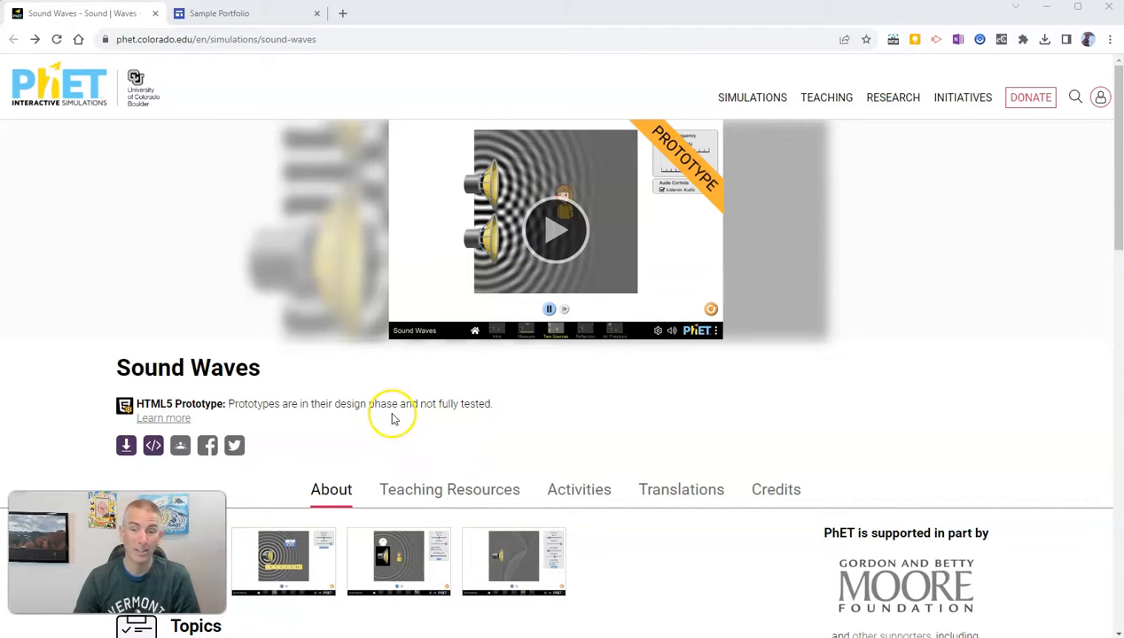
mouse_move(429, 436)
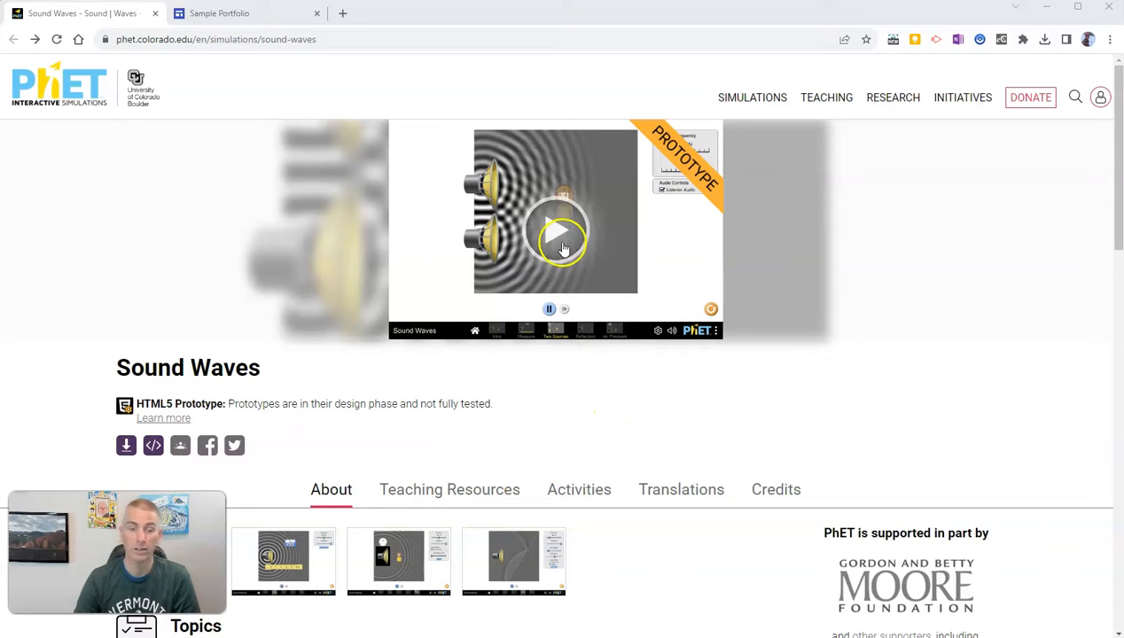
Step: Launch the Sound Waves simulation and enter its Intro screen
click(557, 232)
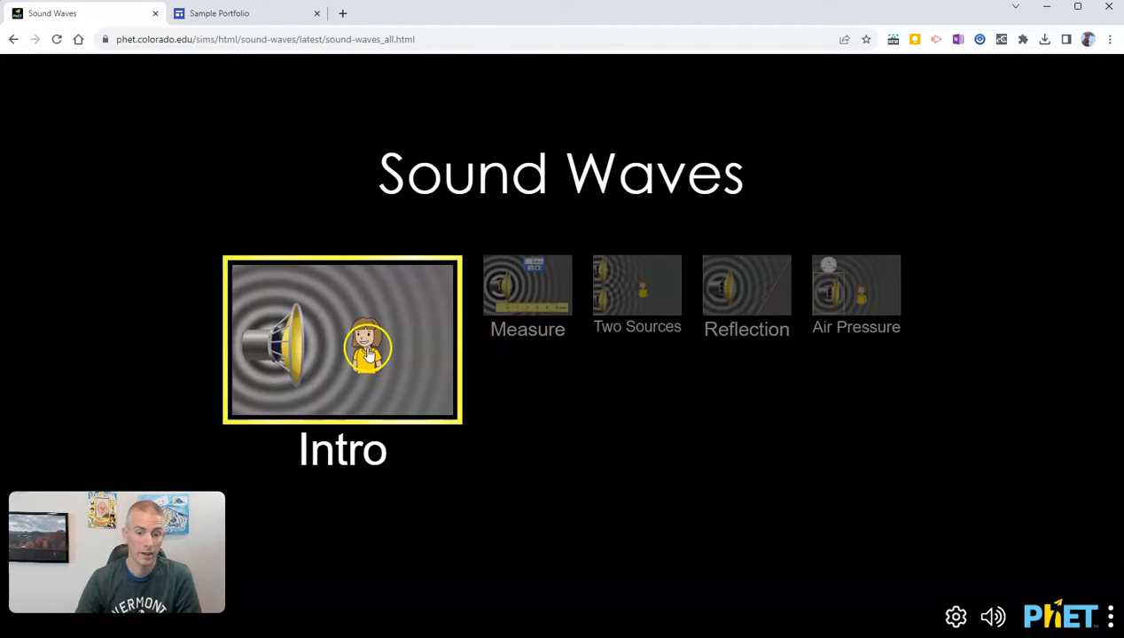
click(342, 340)
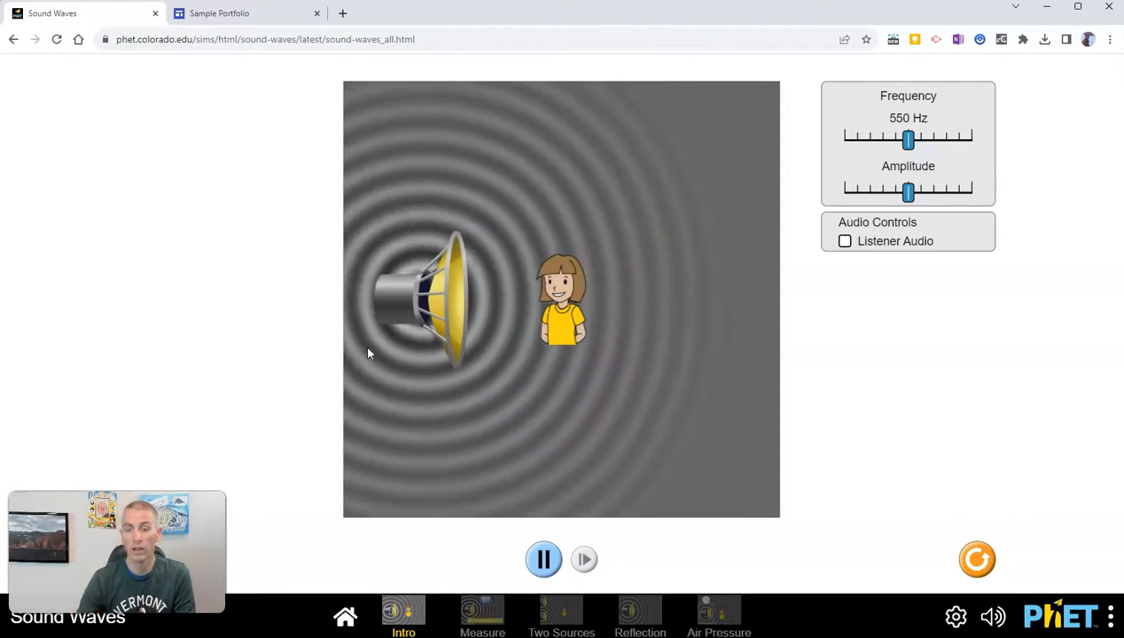
Step: Sweep the frequency up to about 919 Hz, down to 234 Hz, and back to 545 Hz
click(907, 138)
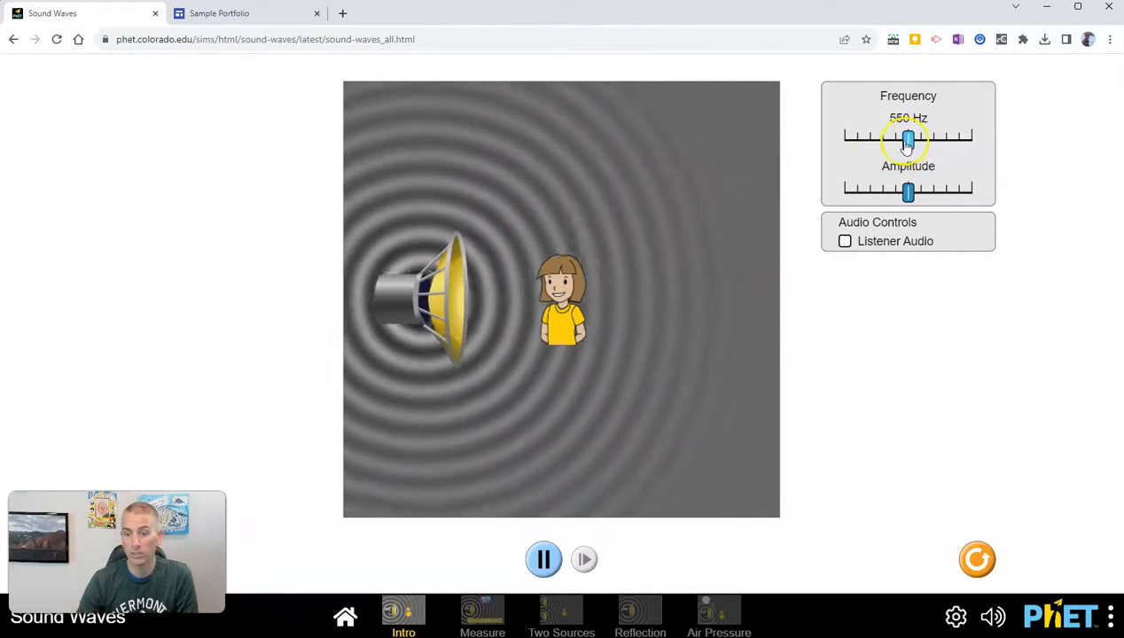
drag(908, 138, 925, 139)
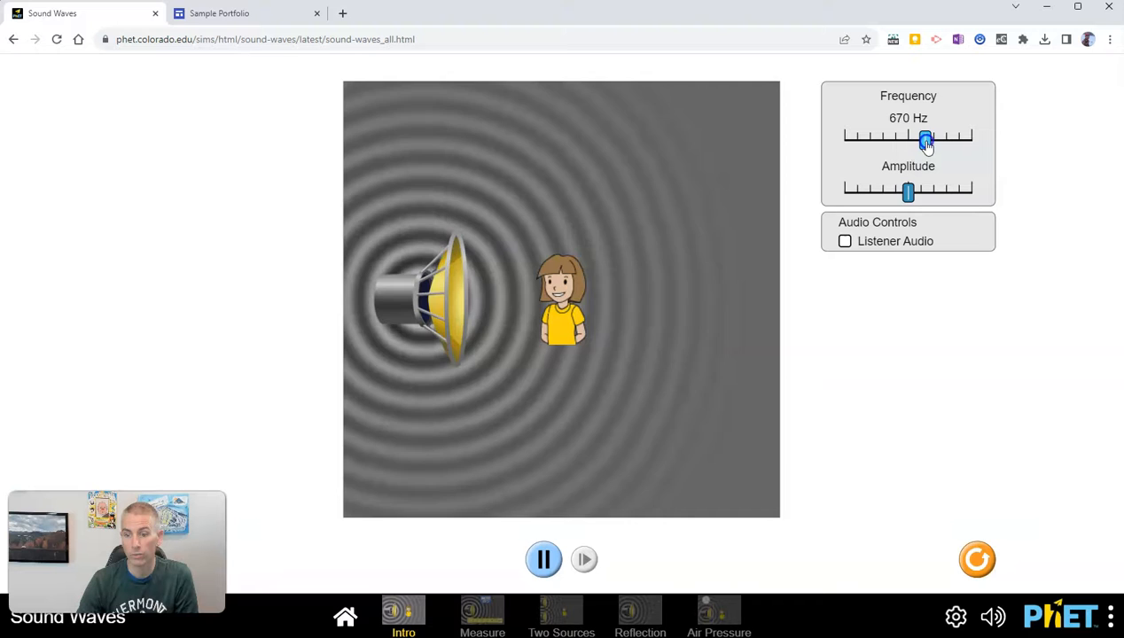
drag(925, 134, 954, 135)
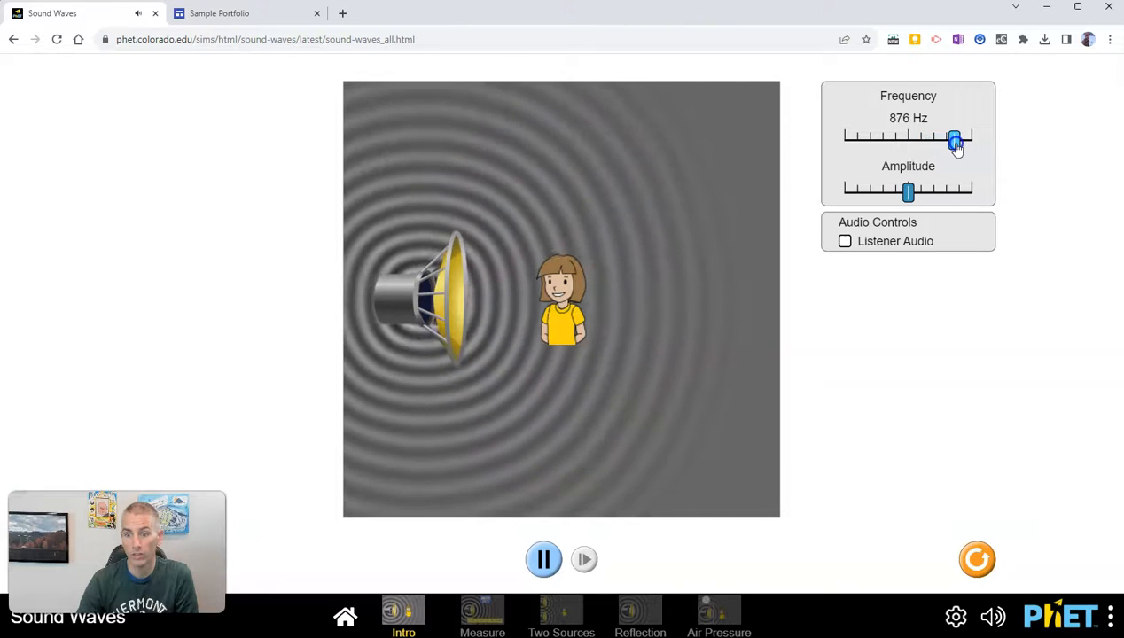
drag(954, 138, 960, 138)
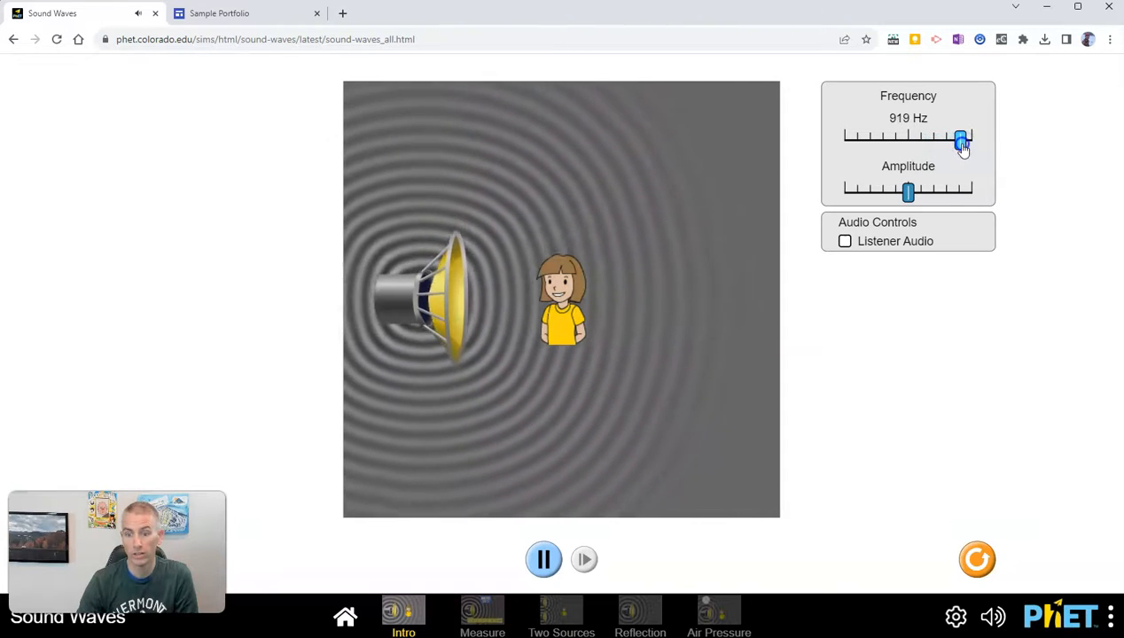
drag(961, 138, 902, 138)
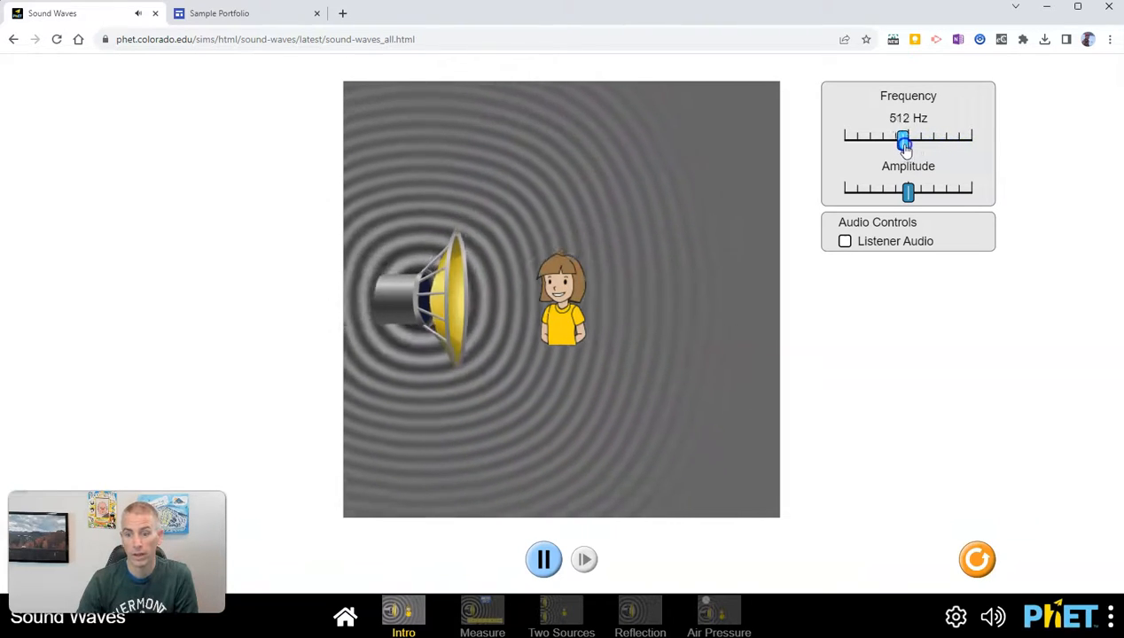
drag(902, 135, 876, 134)
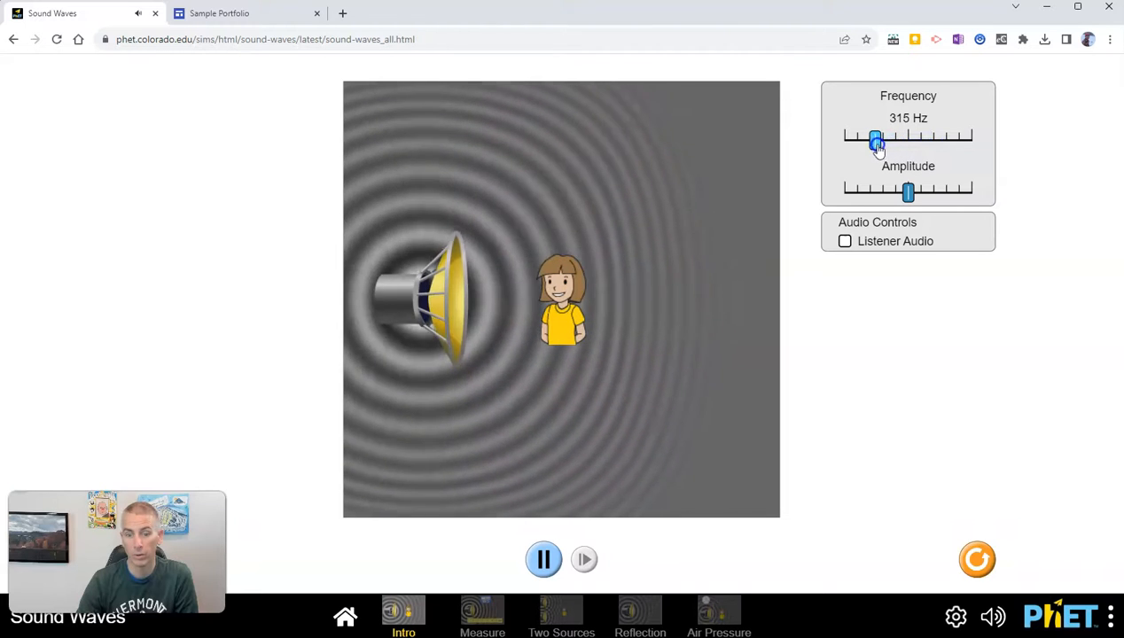
drag(875, 135, 865, 134)
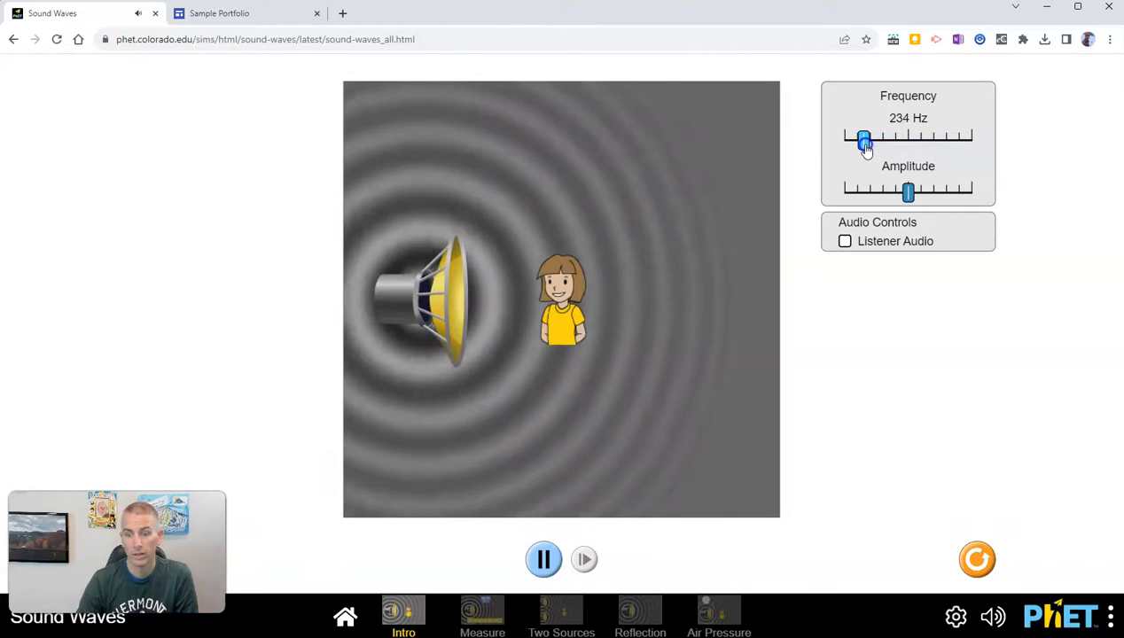
drag(864, 134, 878, 135)
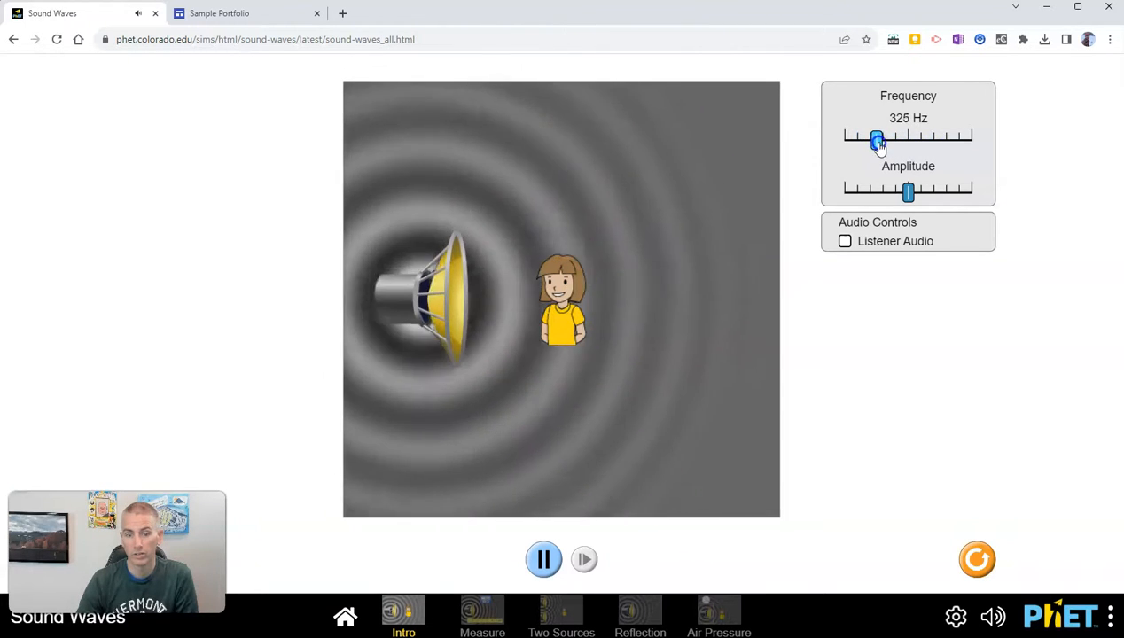
drag(876, 138, 907, 138)
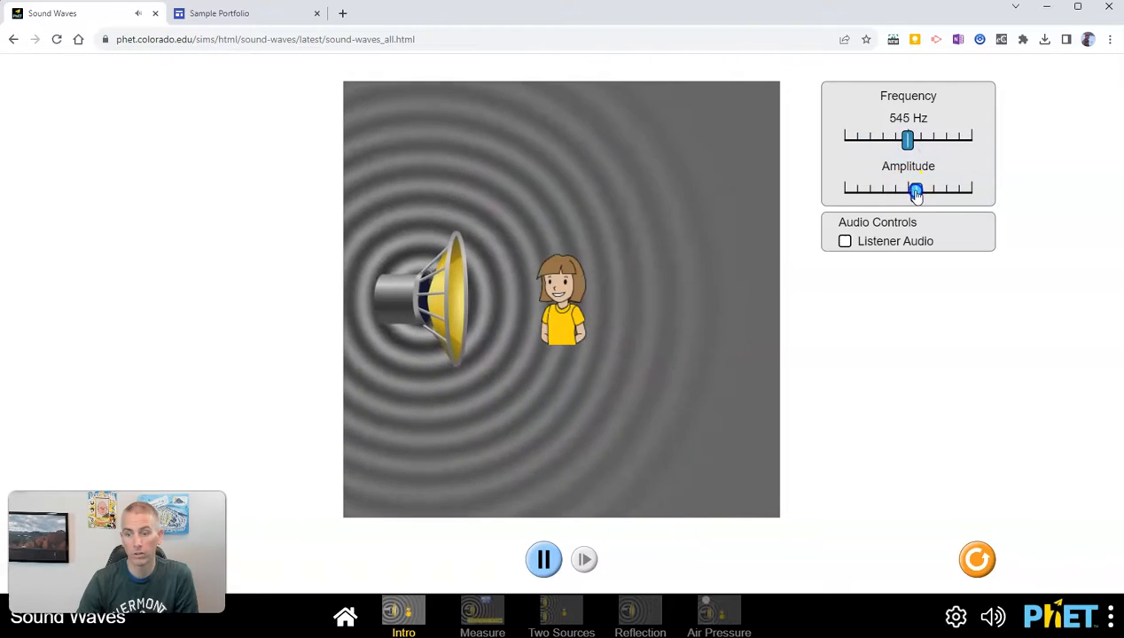
Step: Vary the amplitude from maximum down near minimum and back to the middle
drag(914, 188, 964, 188)
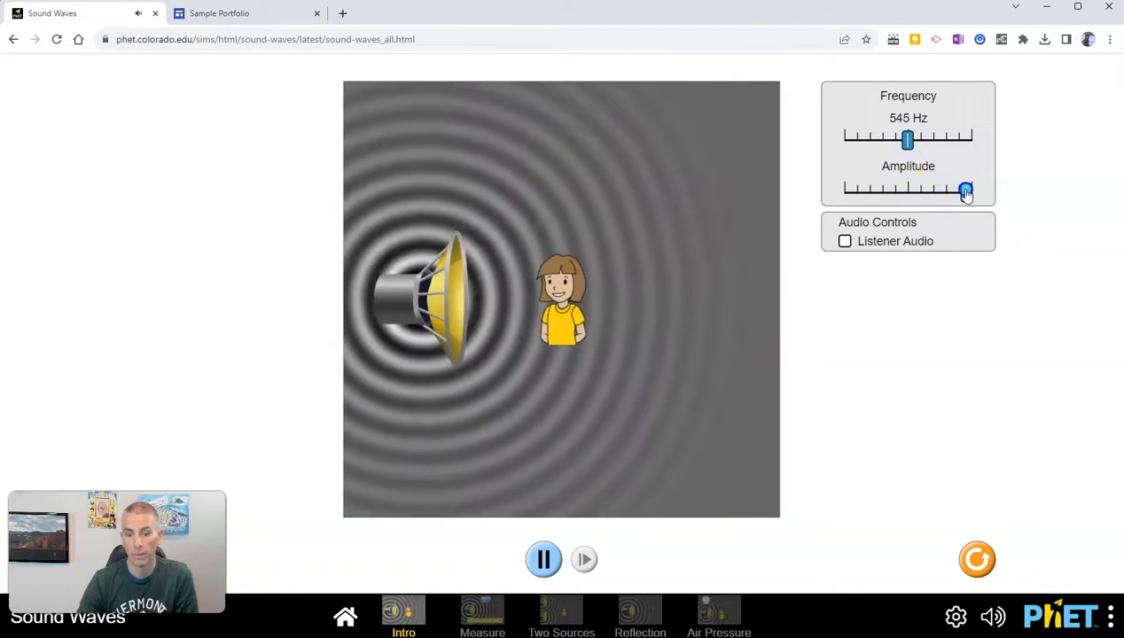
drag(964, 188, 879, 188)
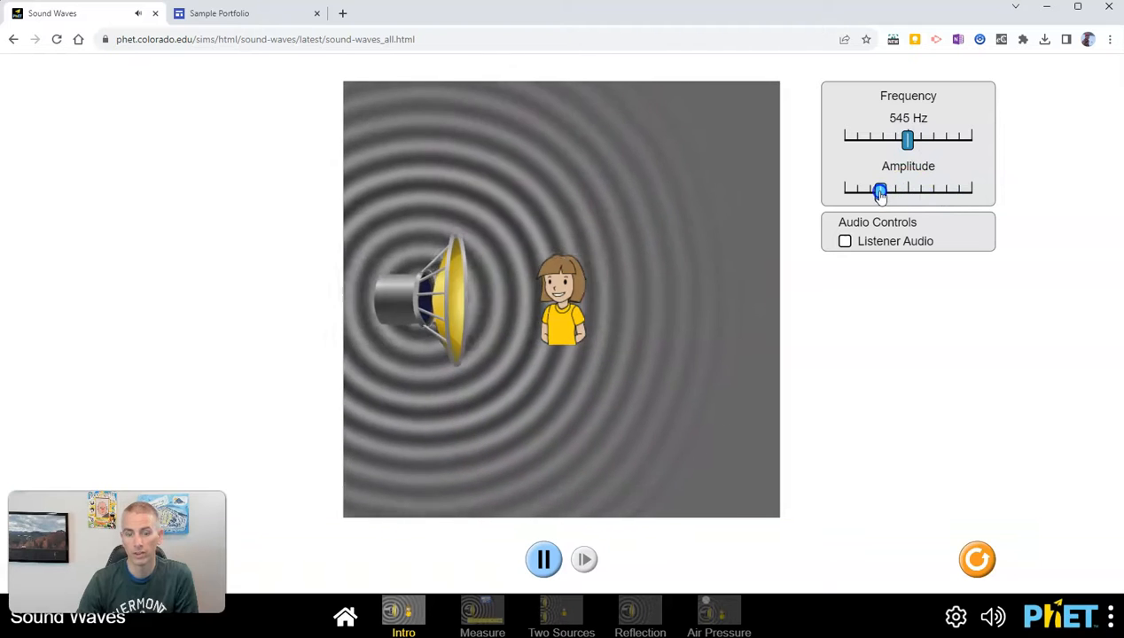
drag(879, 188, 864, 188)
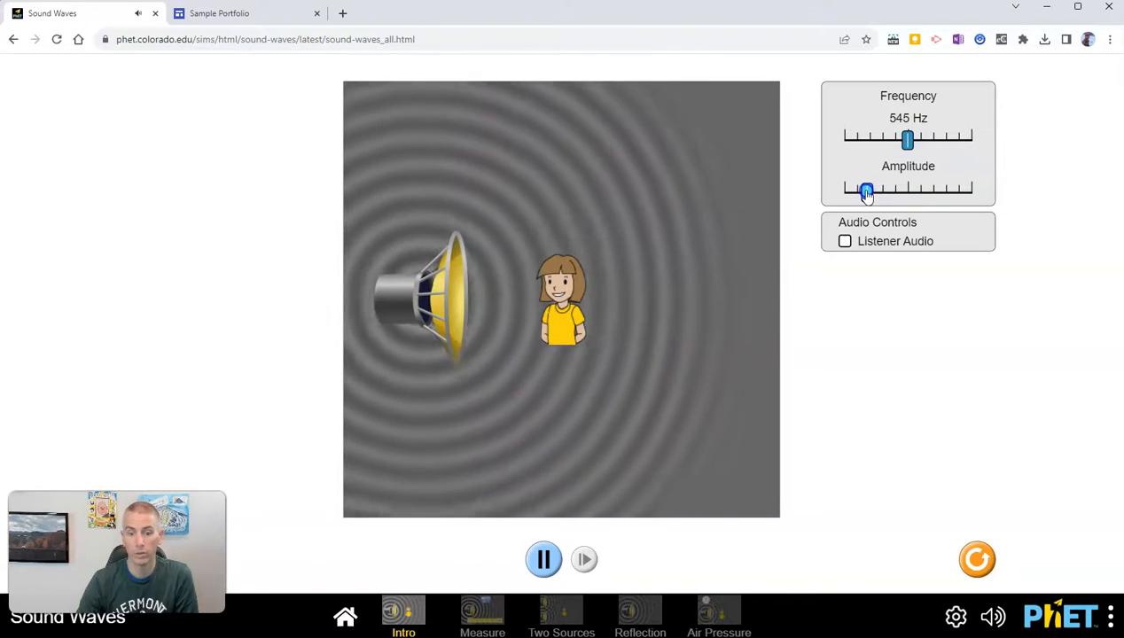
drag(865, 191, 908, 191)
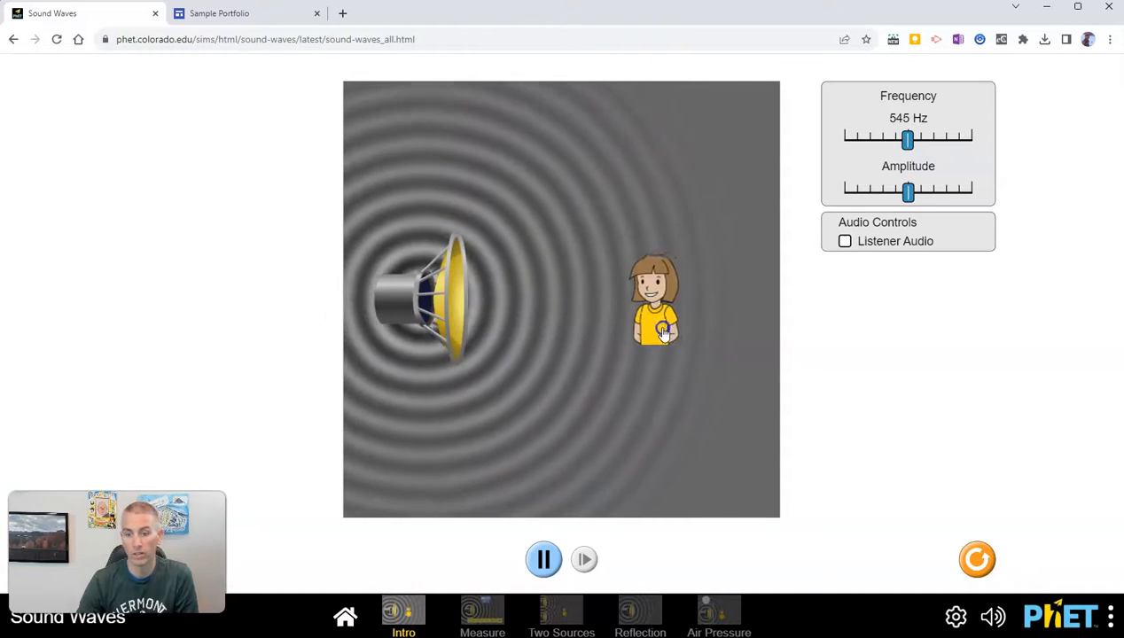
Step: Move the listener closer, enable Listener Audio, and switch to the Measure screen
drag(655, 304, 620, 301)
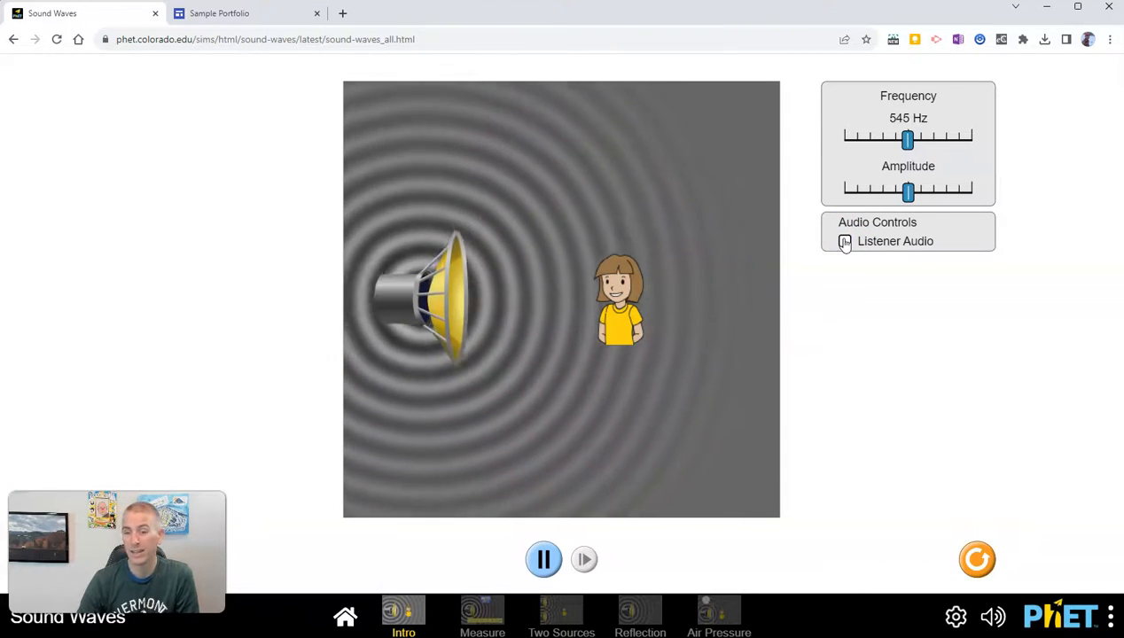
click(844, 241)
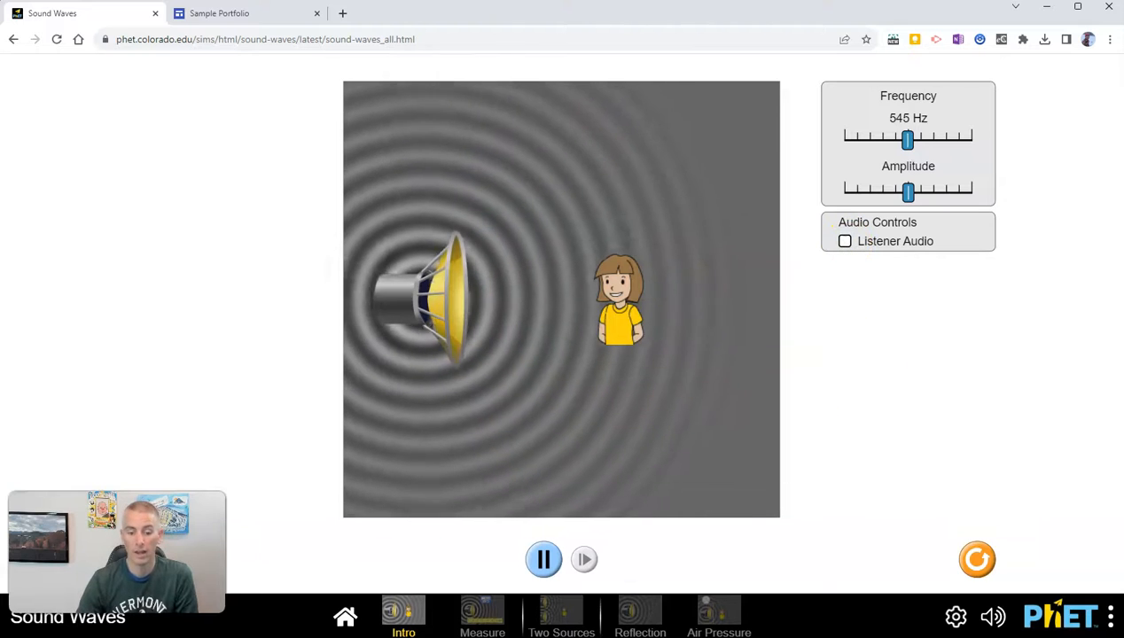
click(482, 617)
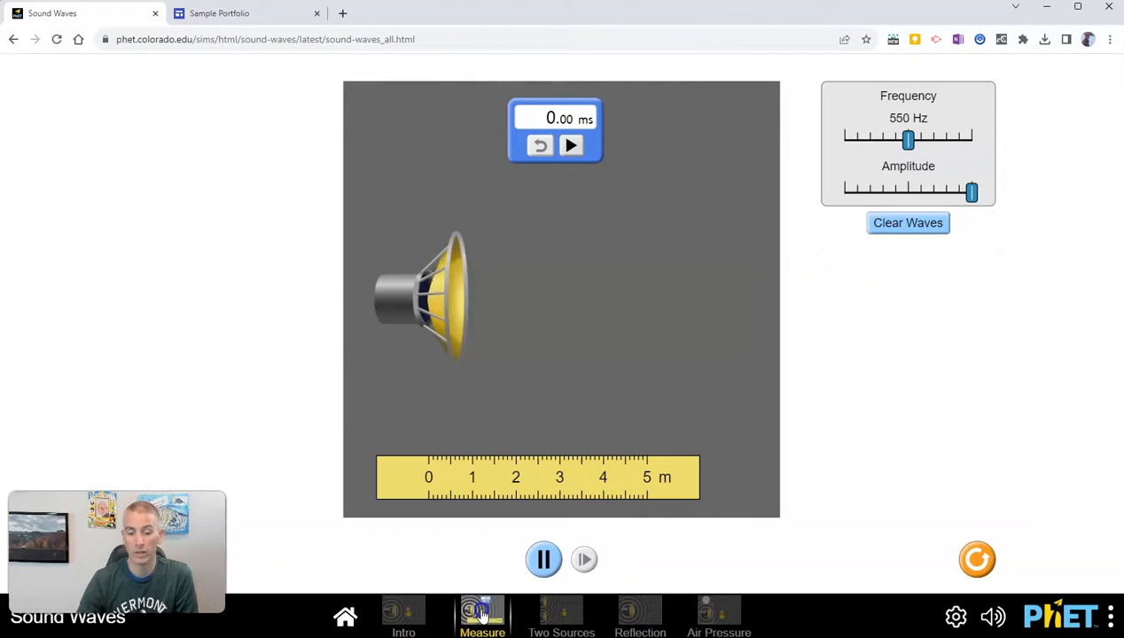
Step: Run the stopwatch with waves emitting, set amplitude to maximum, then pause the animation
click(571, 146)
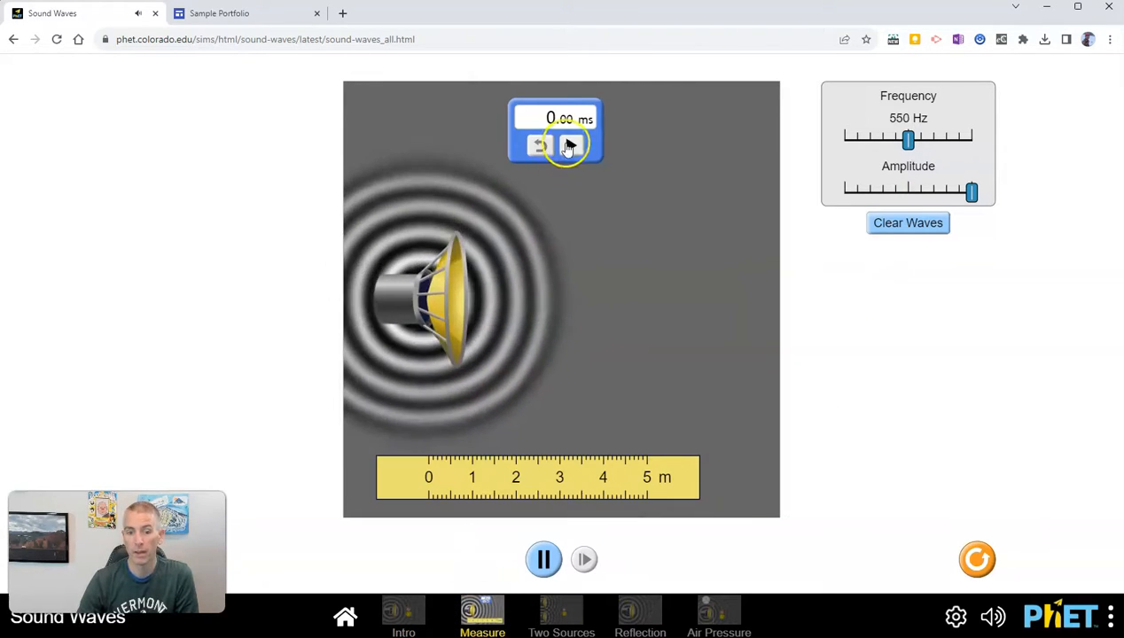
click(567, 145)
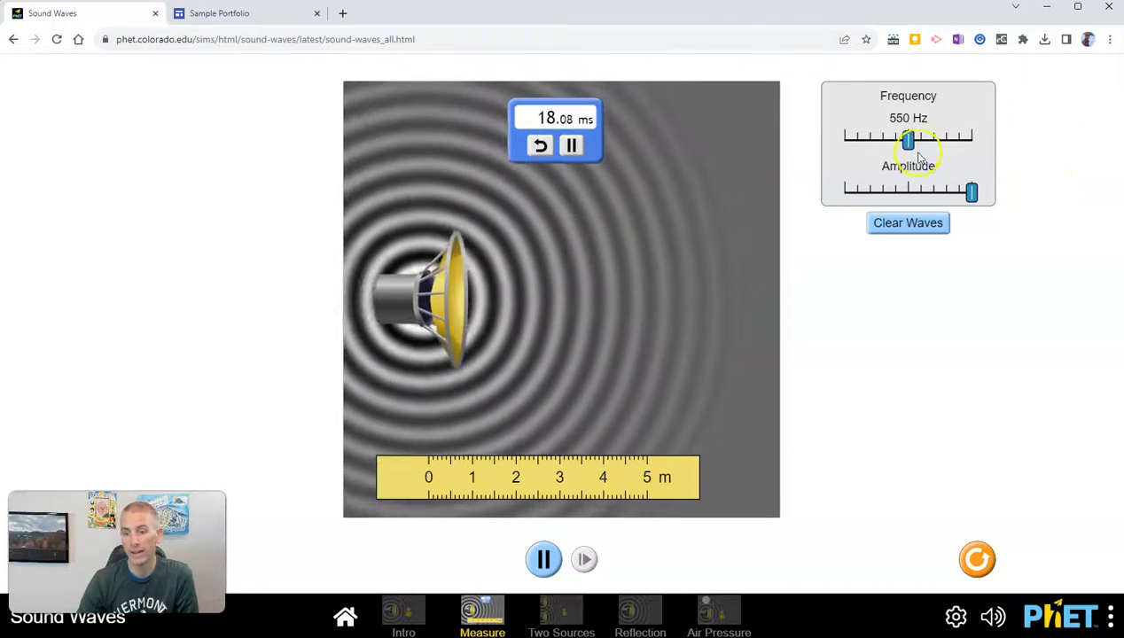
drag(908, 138, 943, 138)
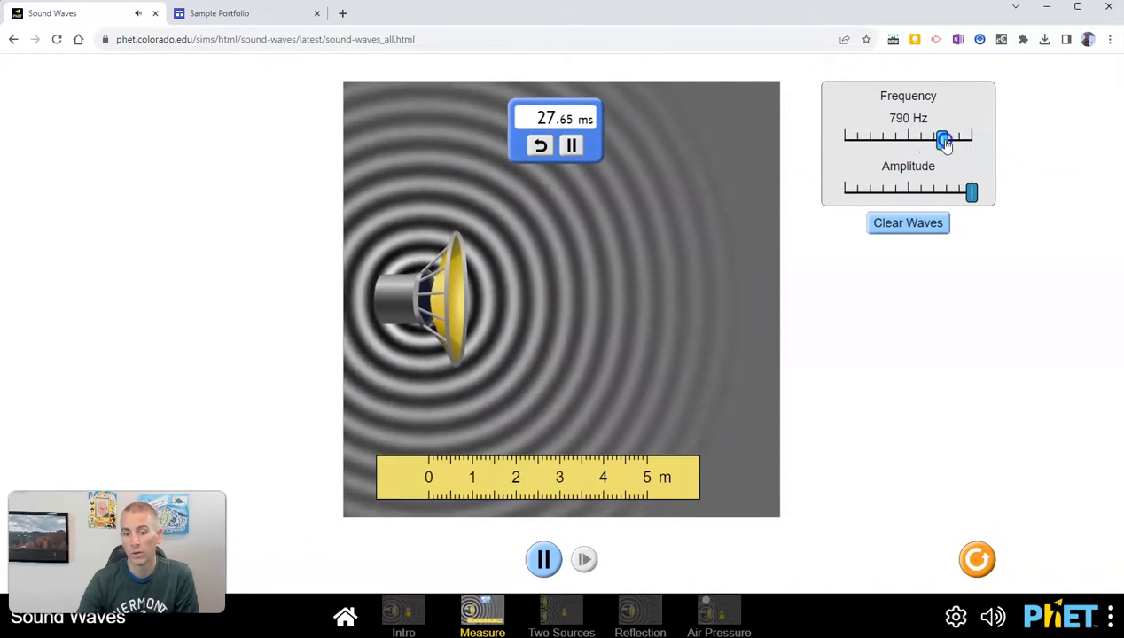
drag(942, 136, 907, 140)
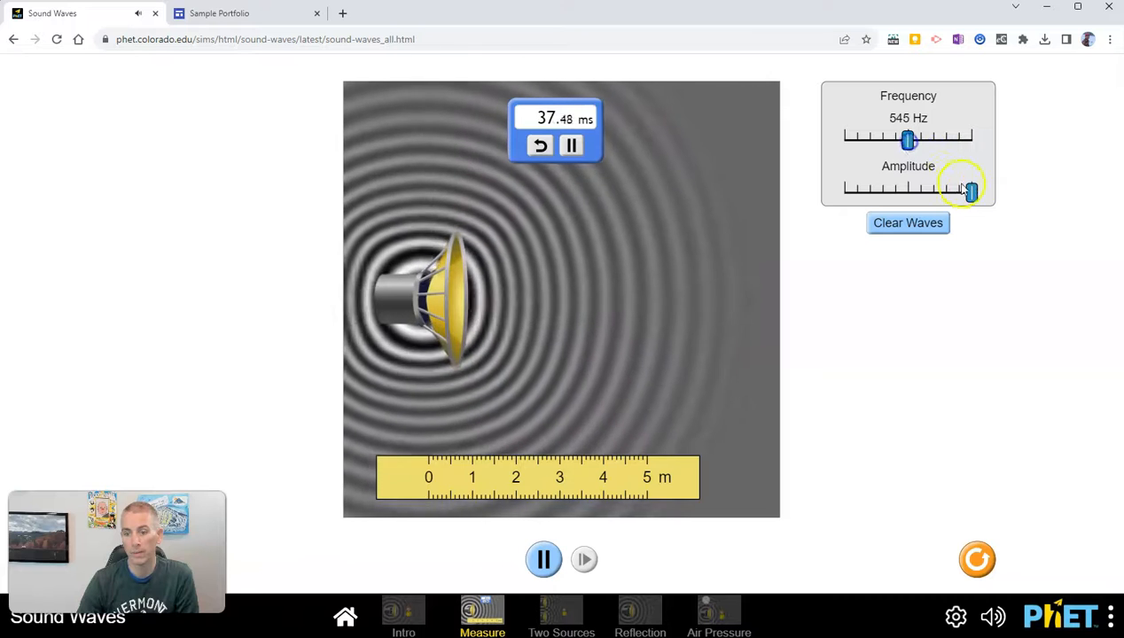
drag(971, 188, 939, 188)
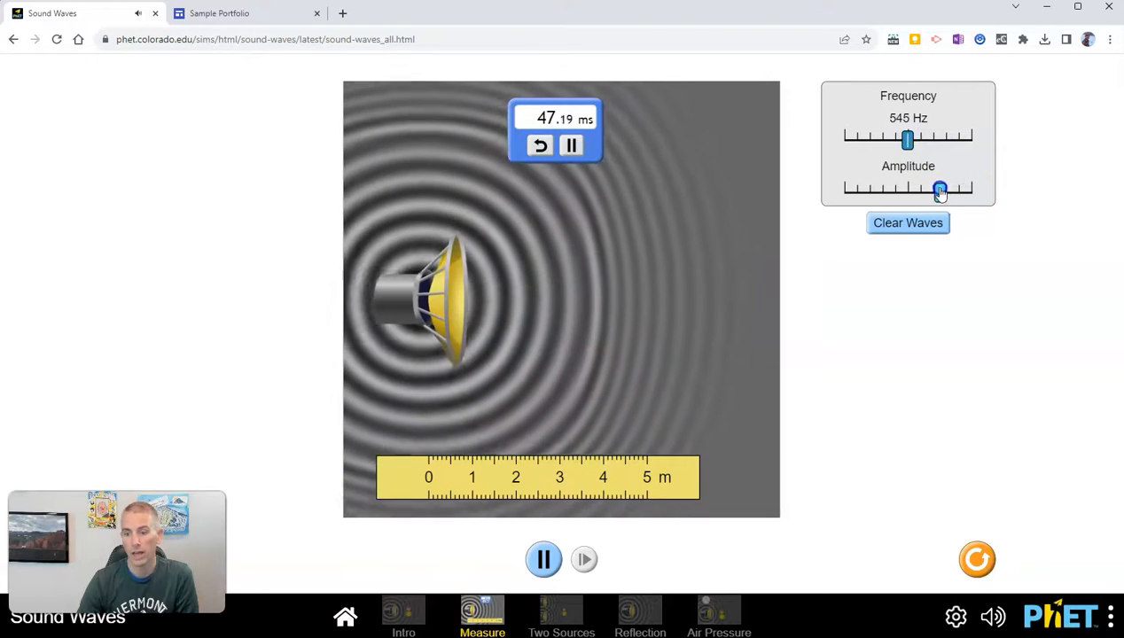
drag(939, 187, 967, 188)
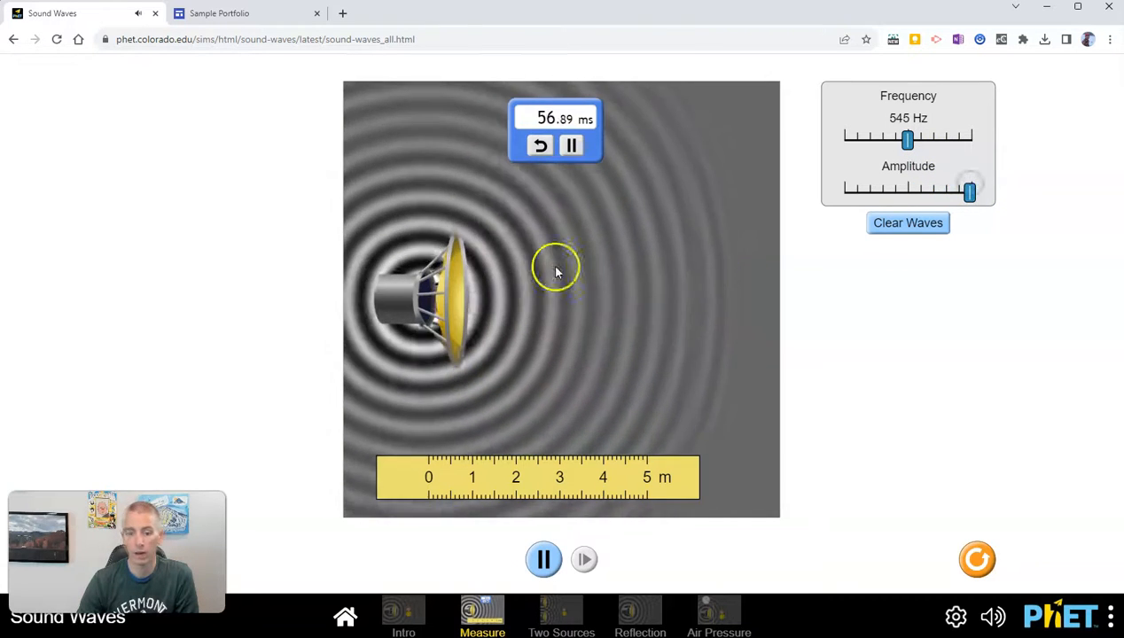
click(543, 560)
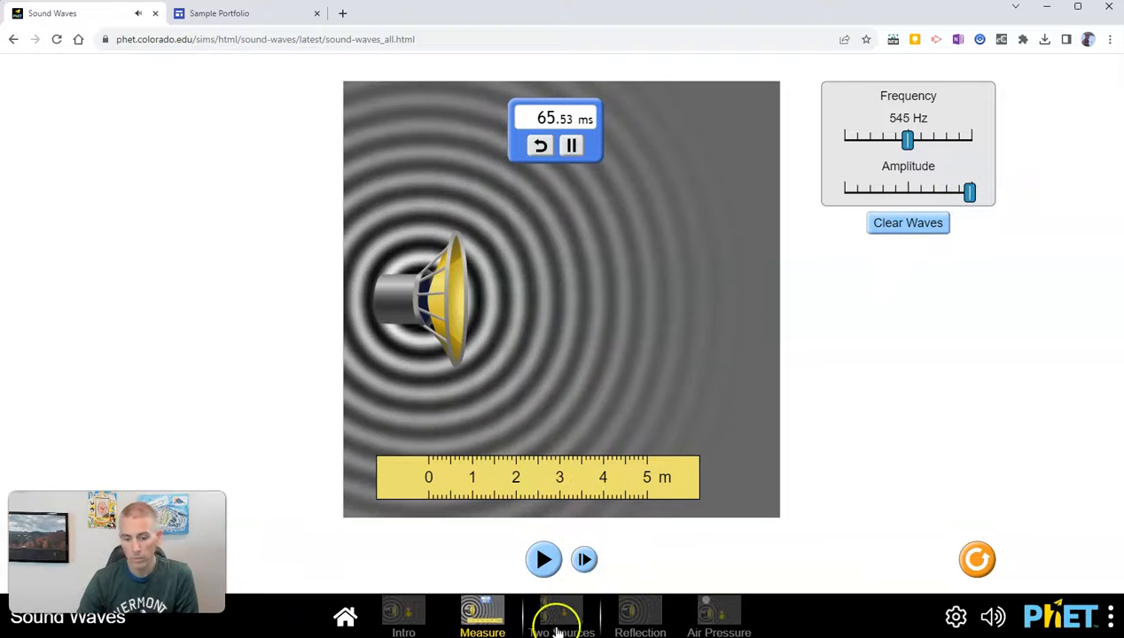
Step: Visit the Two Sources interference screen, then move on to the Reflection screen
click(560, 617)
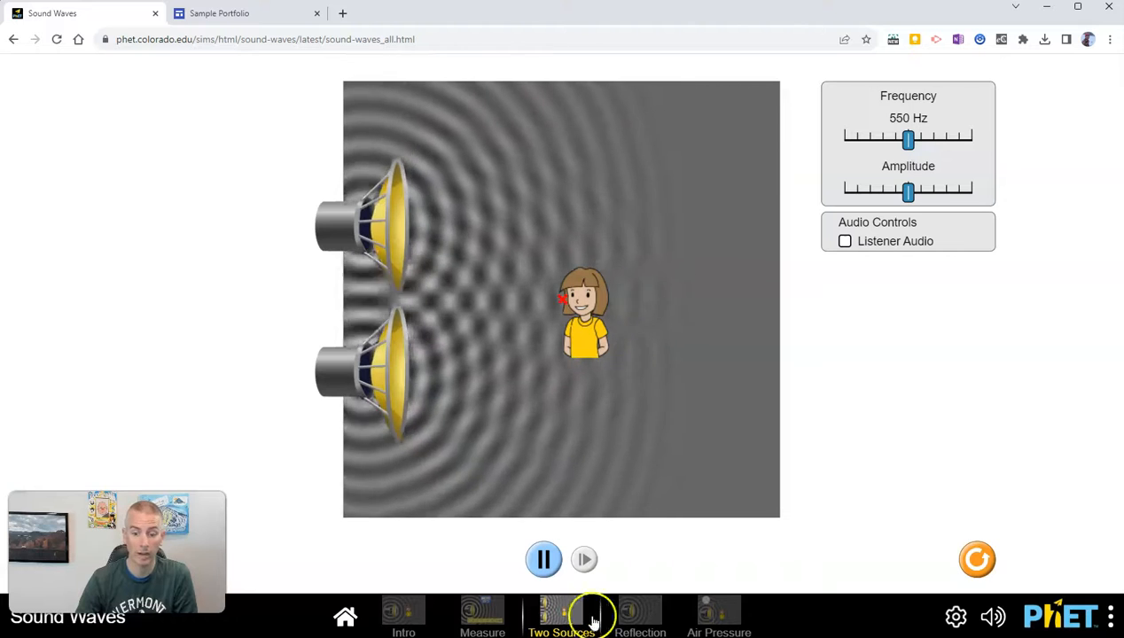
click(640, 617)
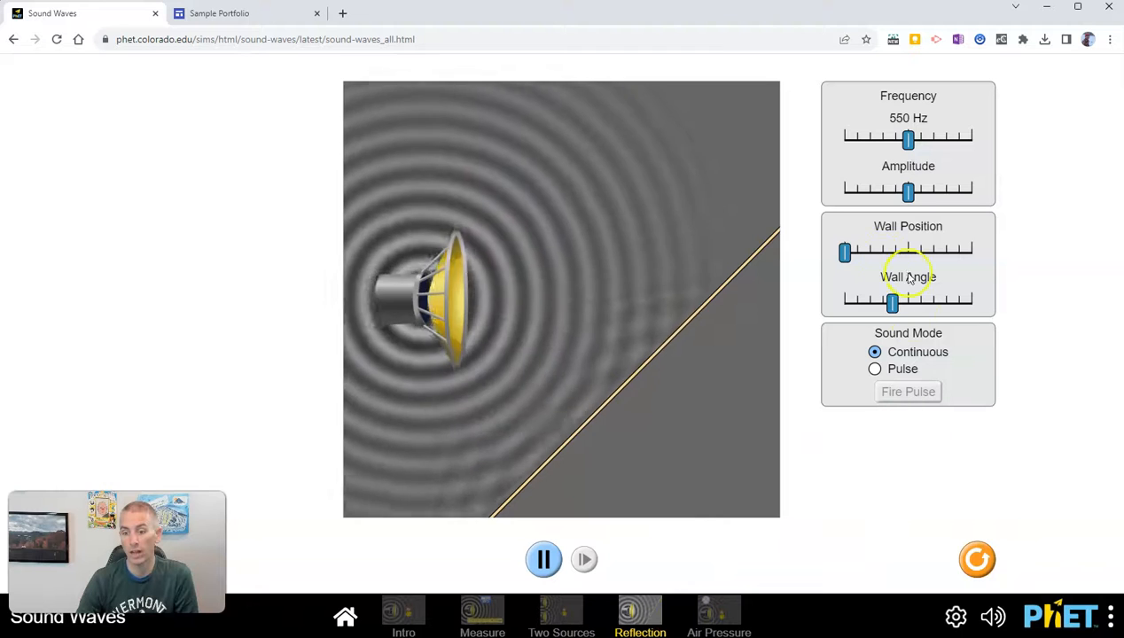
Step: Move the reflecting wall farther from the speaker and tilt it more steeply
drag(844, 252, 874, 251)
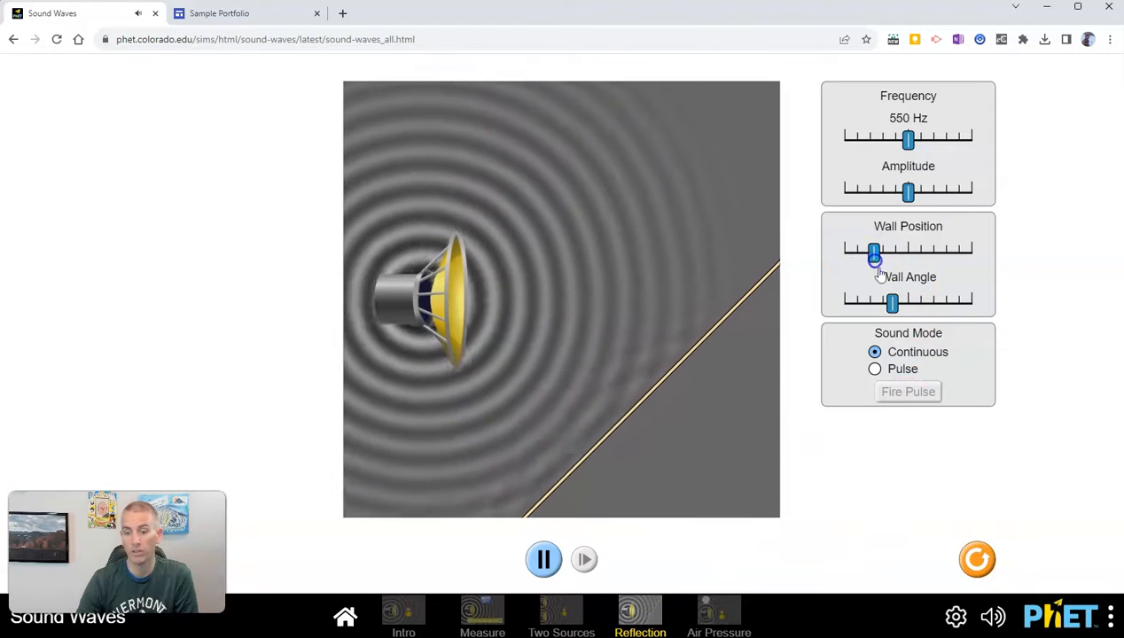
drag(892, 303, 915, 303)
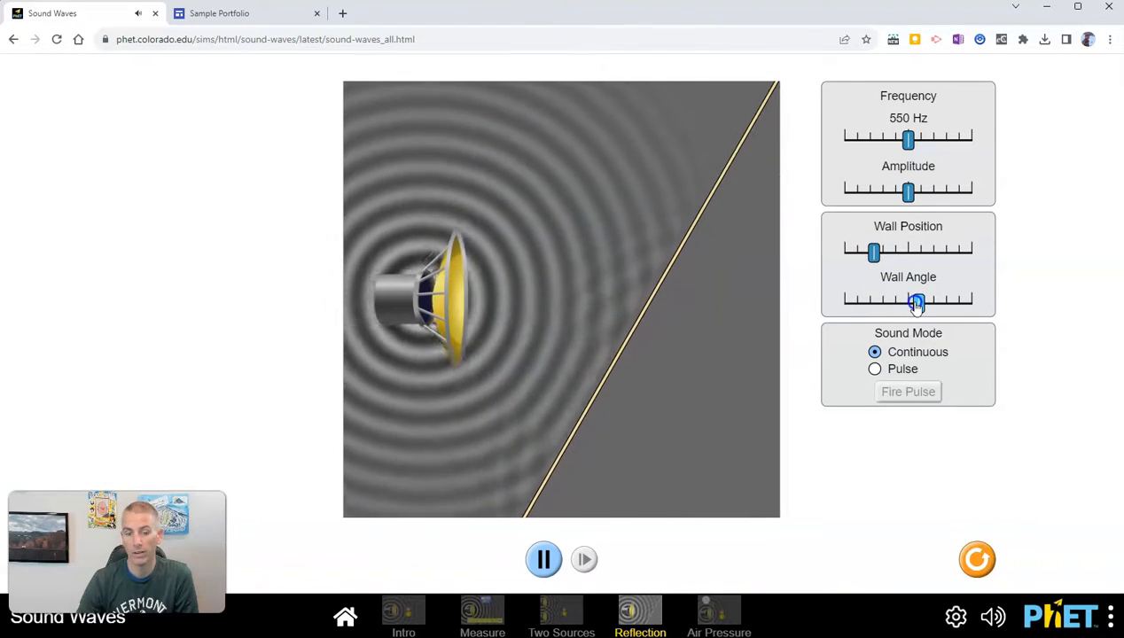
drag(918, 303, 918, 303)
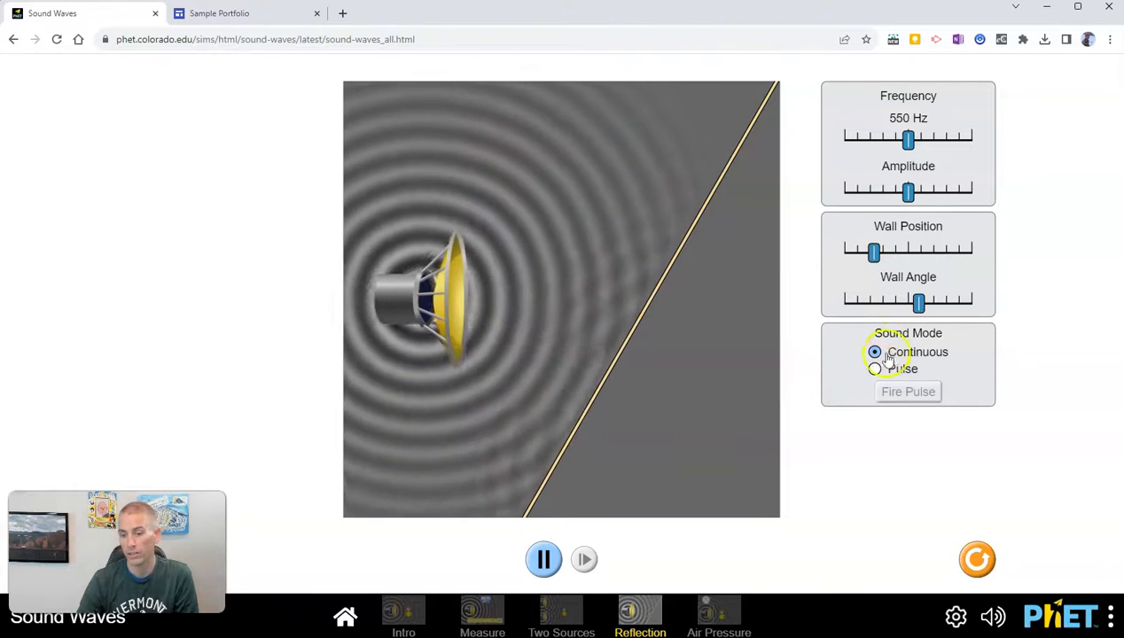
Step: Switch the speaker to Pulse mode and fire single pulses repeatedly at the tilted wall
click(874, 369)
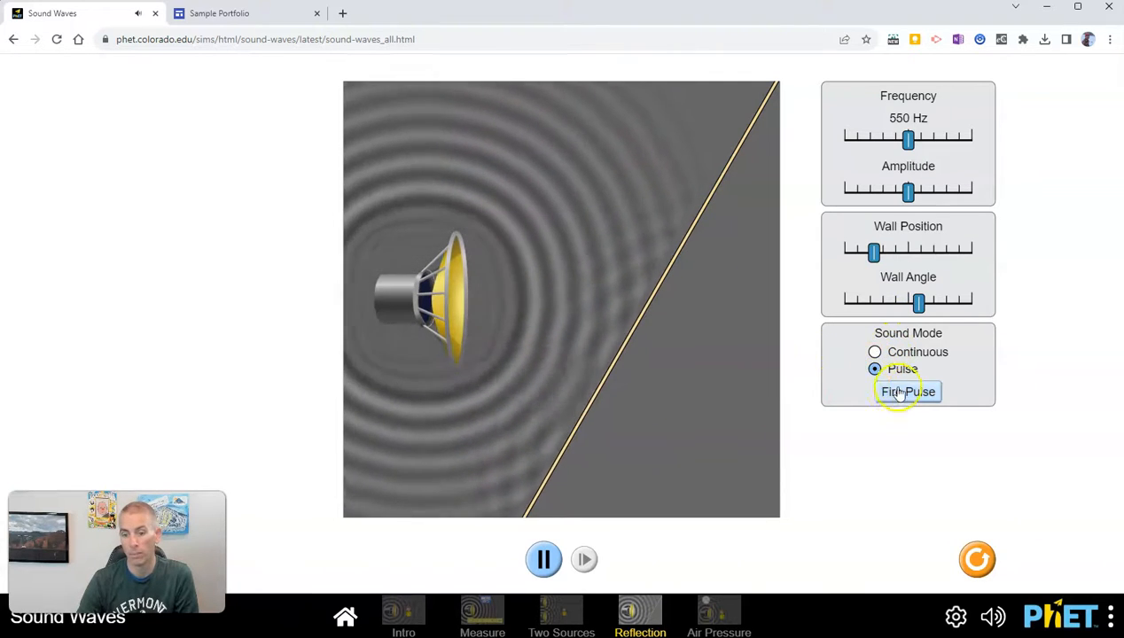
click(907, 392)
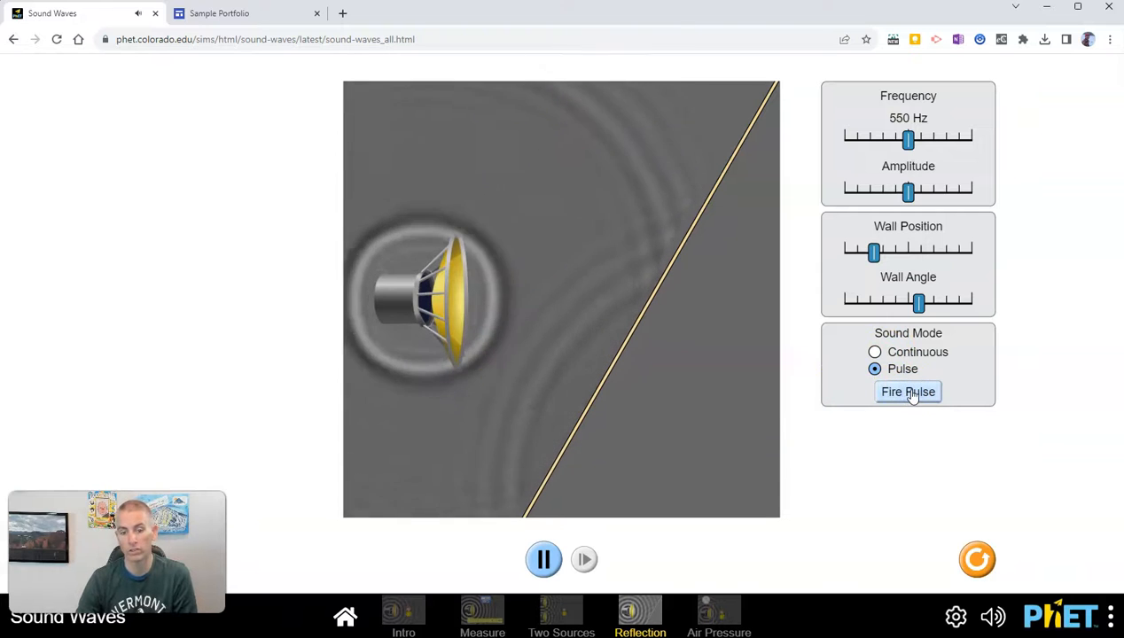
click(907, 391)
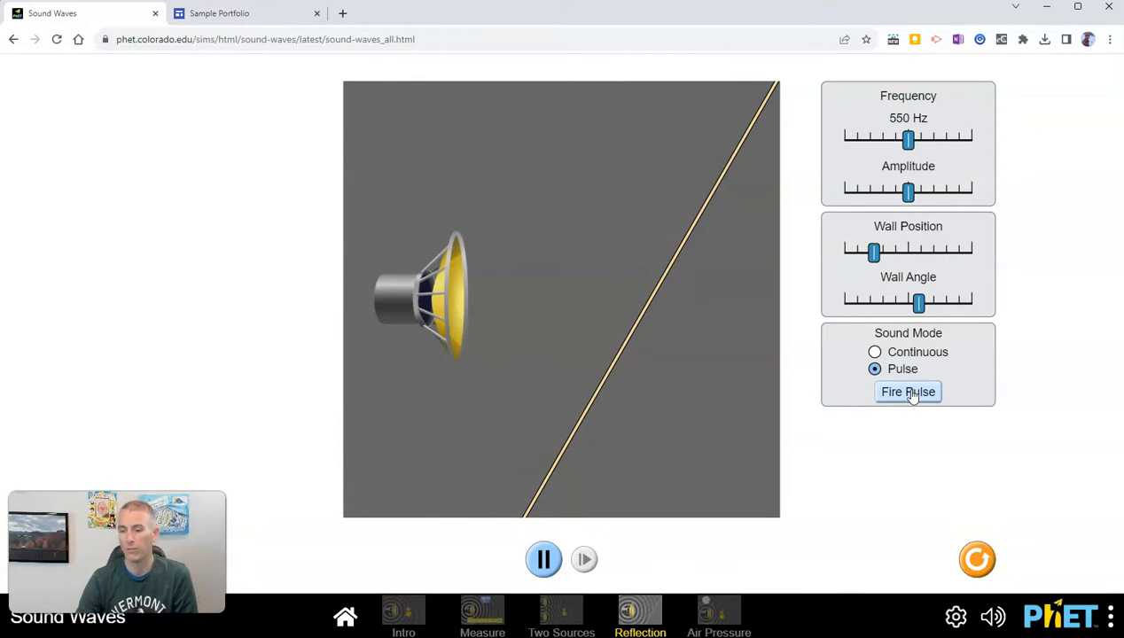
click(907, 392)
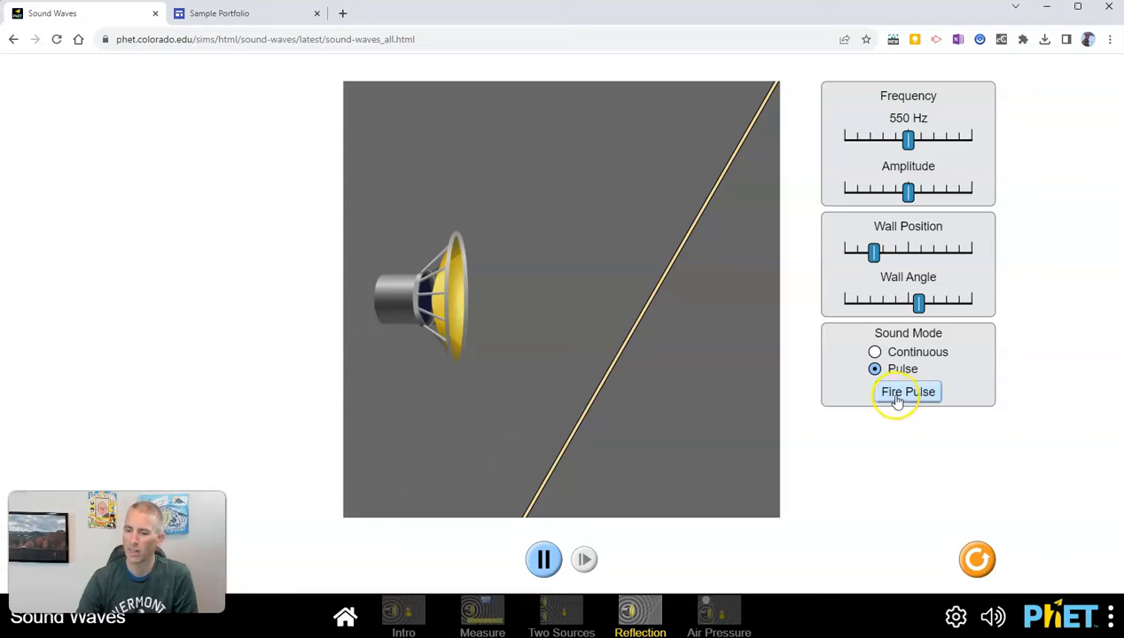
click(908, 392)
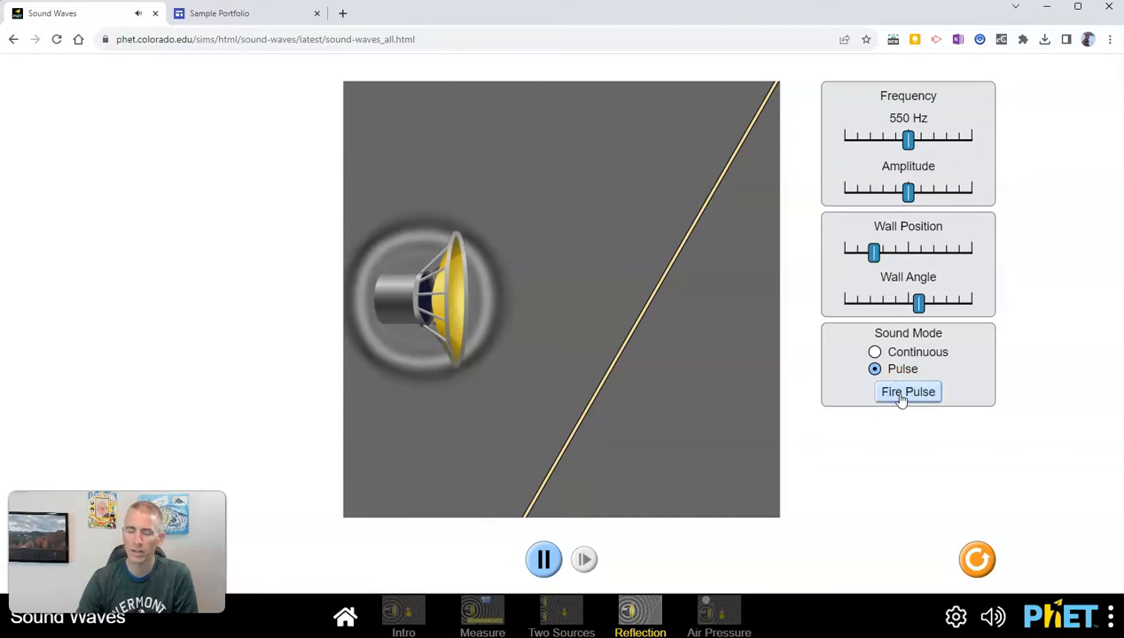
click(907, 392)
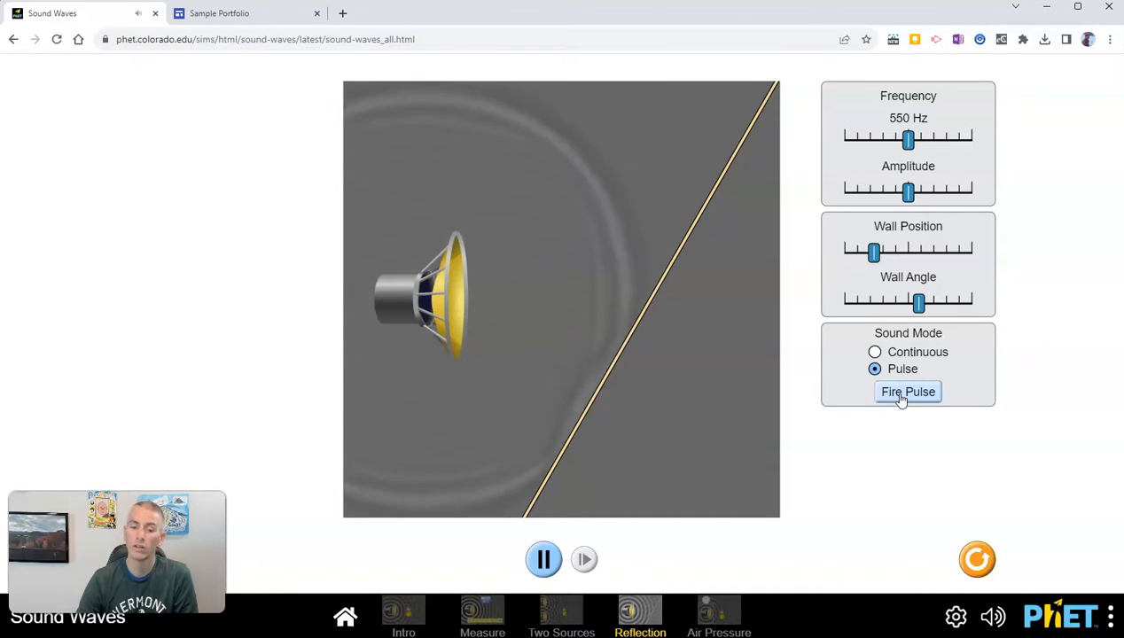
click(908, 391)
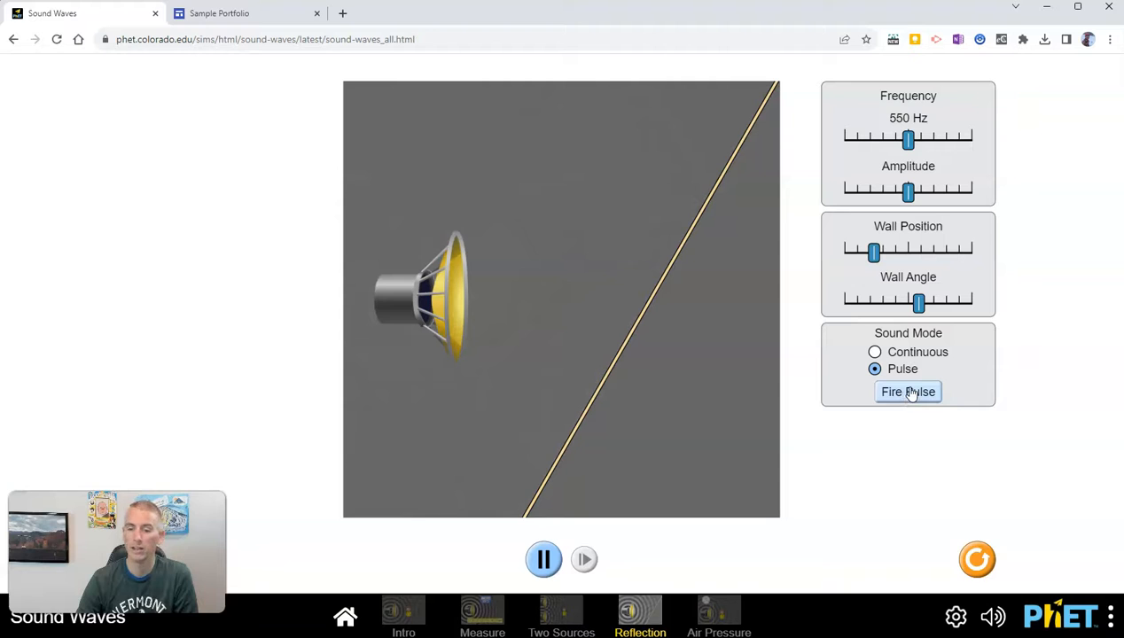
click(908, 391)
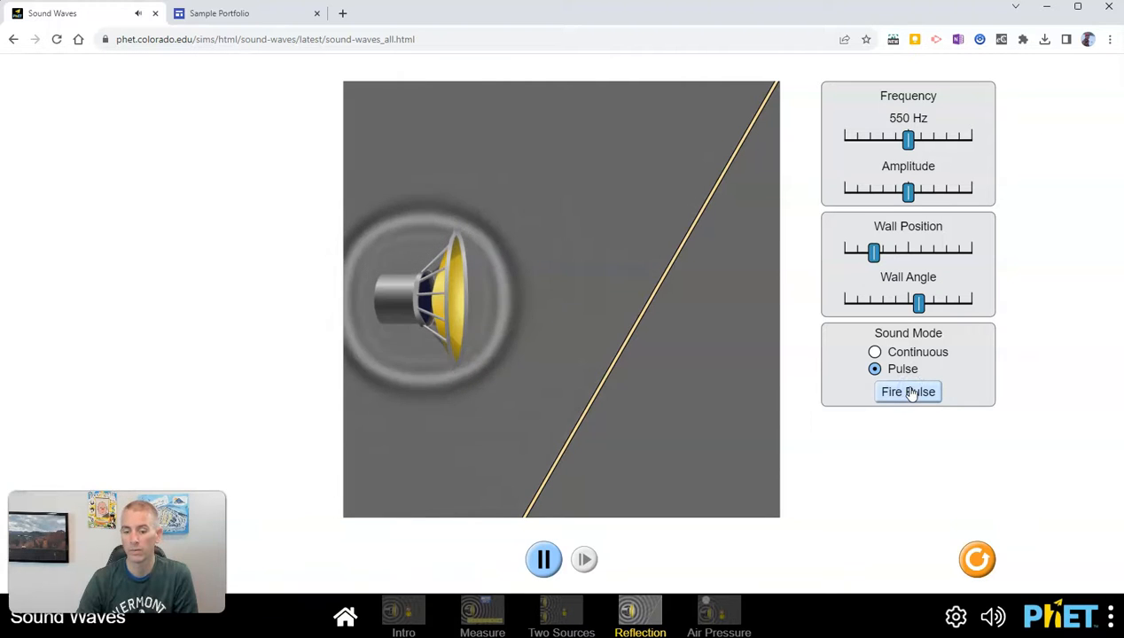
click(907, 392)
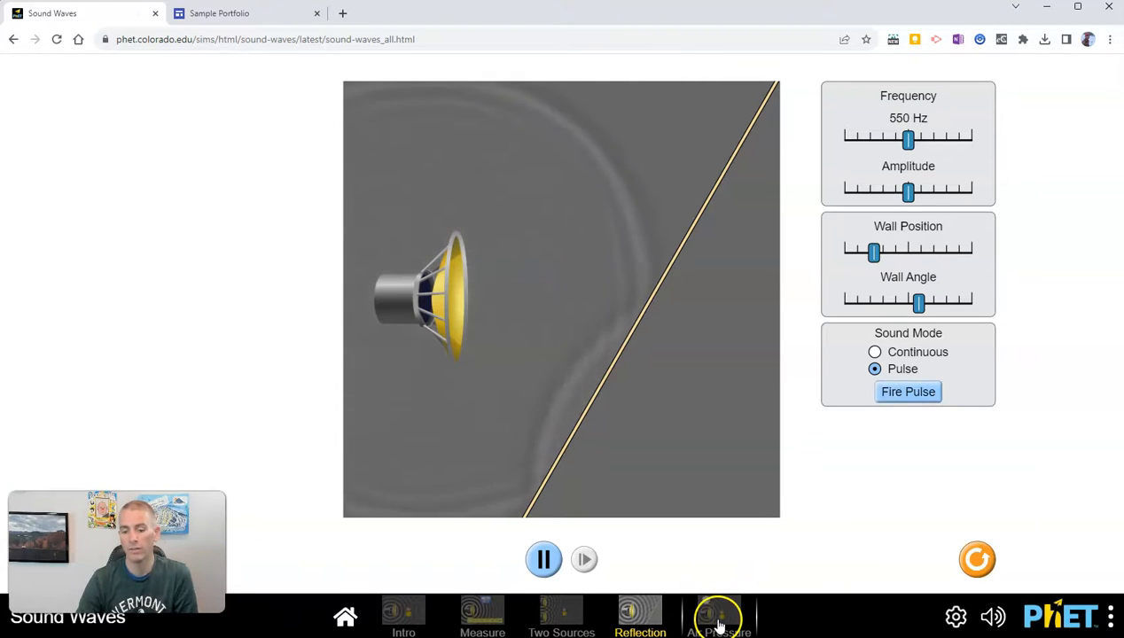
Step: View the Air Pressure screen, then return to the PhET Sound Waves web page
click(718, 617)
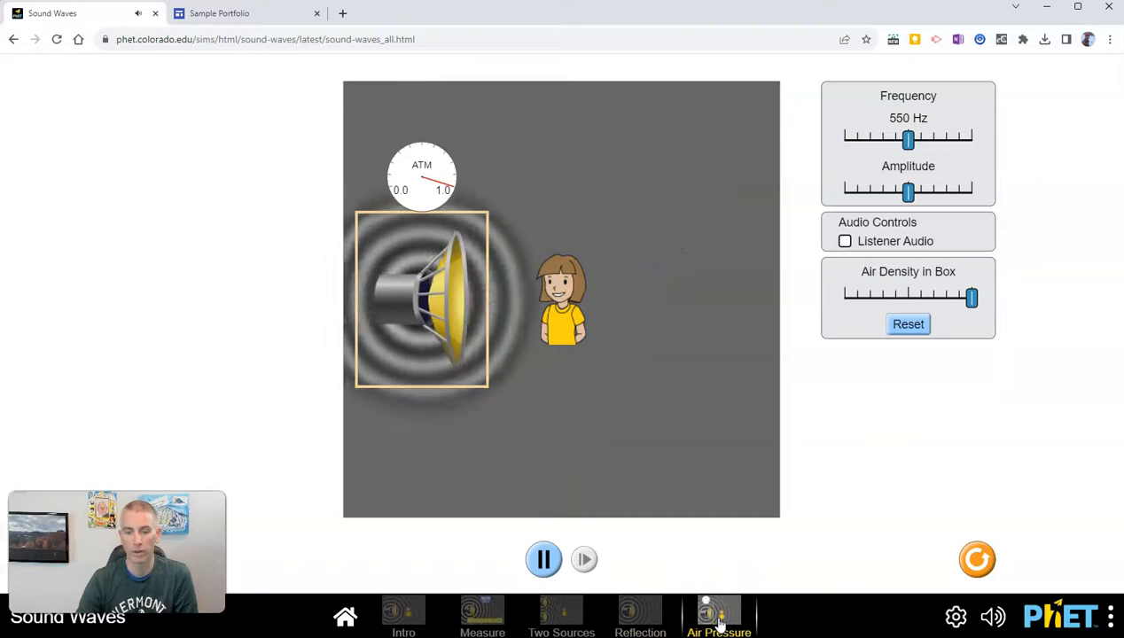
mouse_move(825, 532)
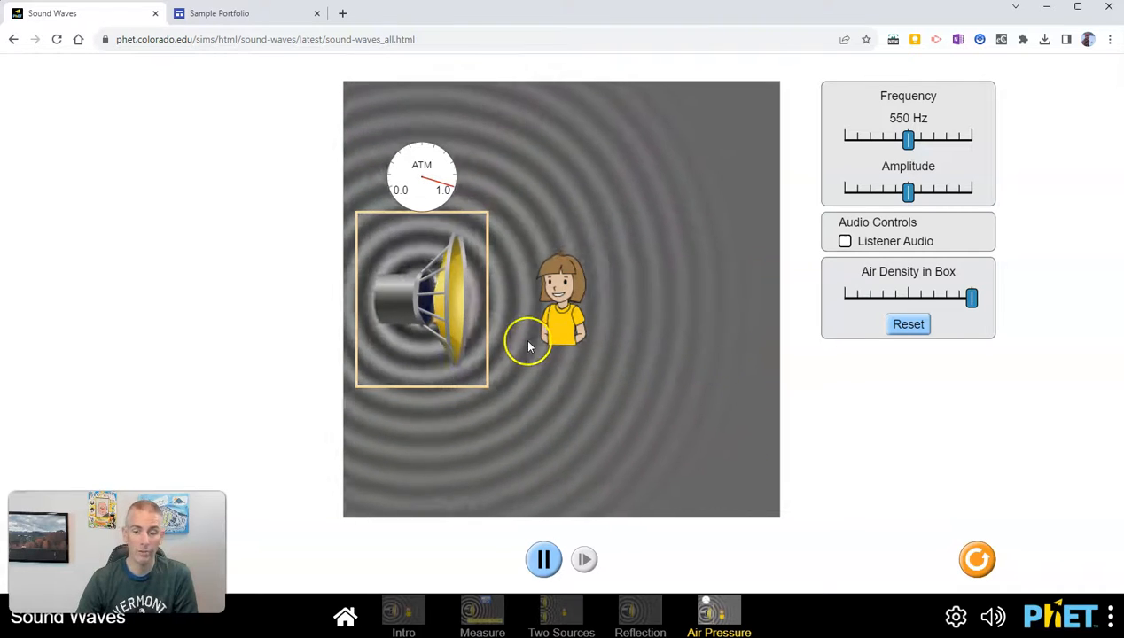
click(14, 39)
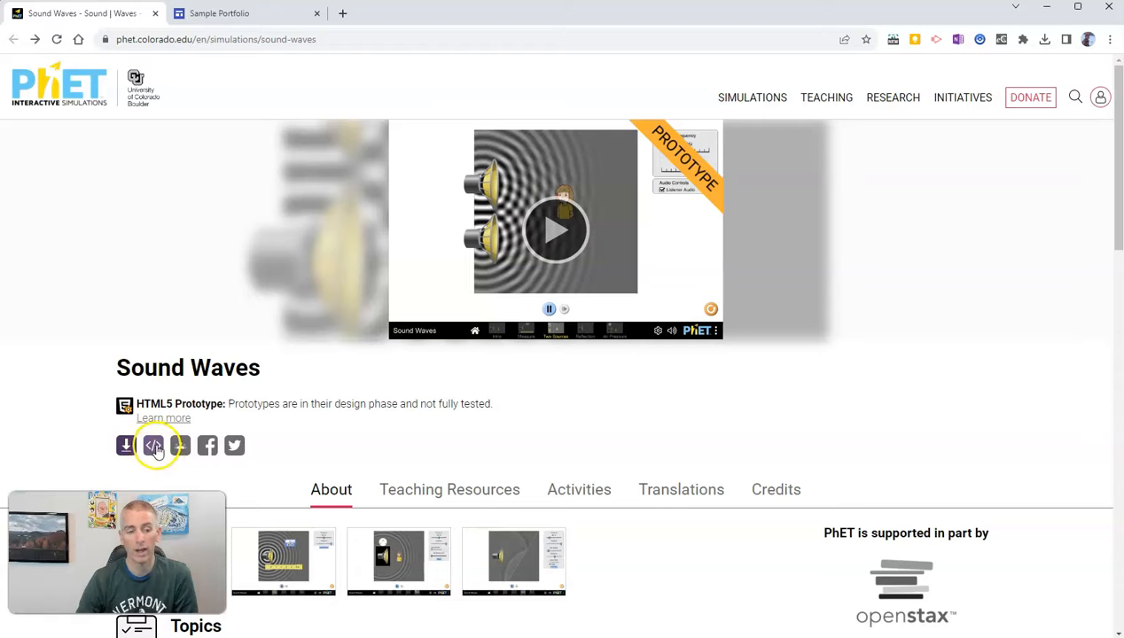
Step: Show the Sound Waves 800 by 600 embed code and copy it to the clipboard
click(152, 444)
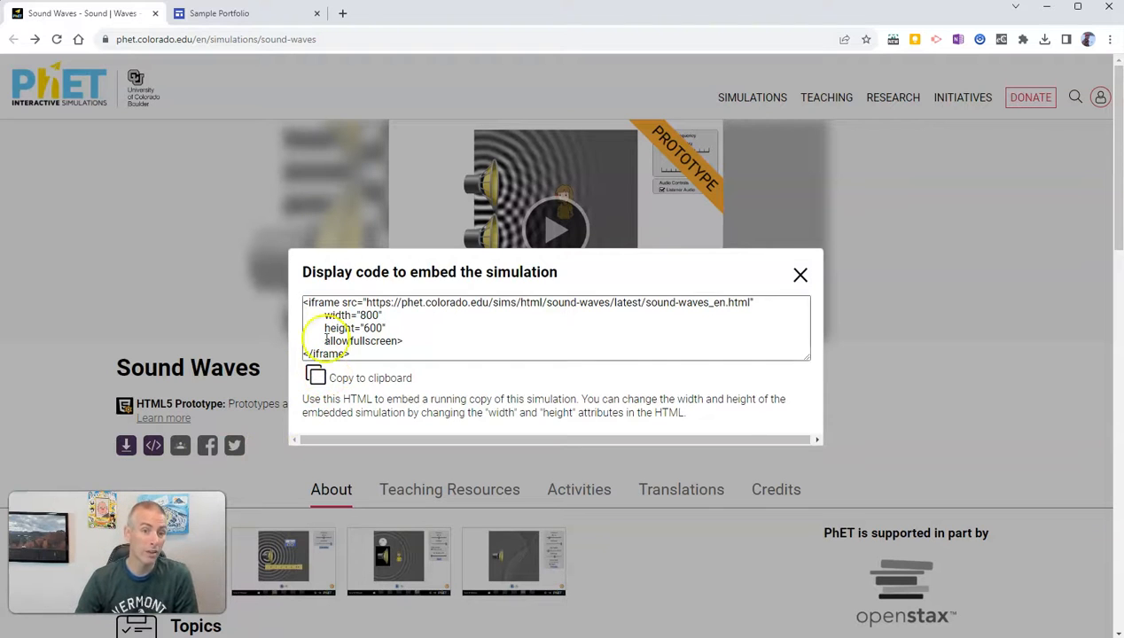
click(220, 14)
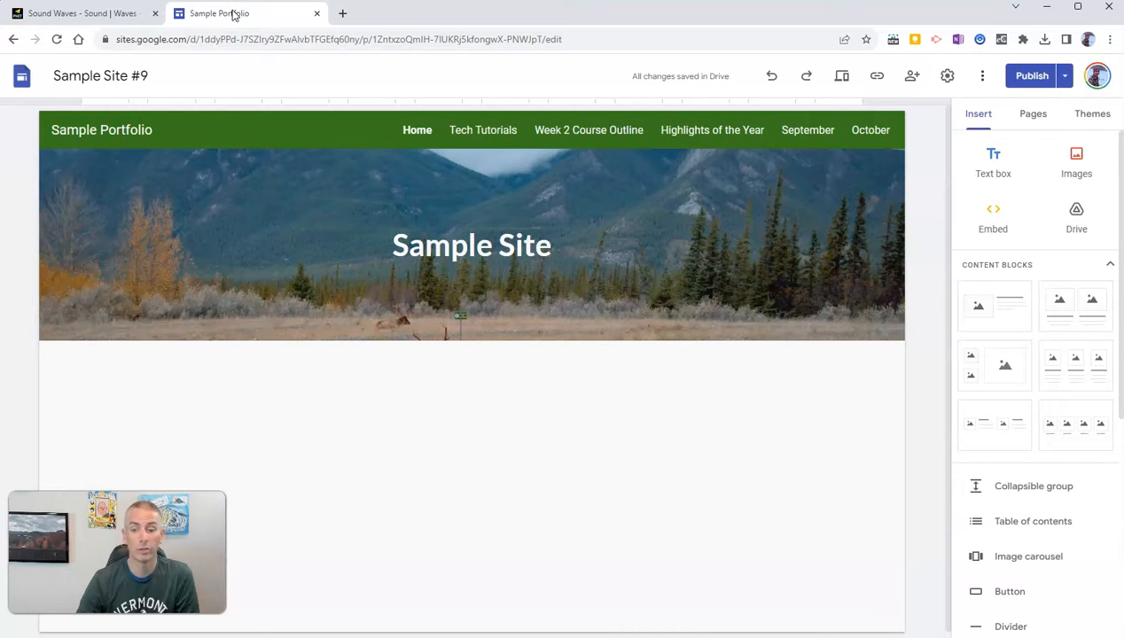
mouse_move(677, 553)
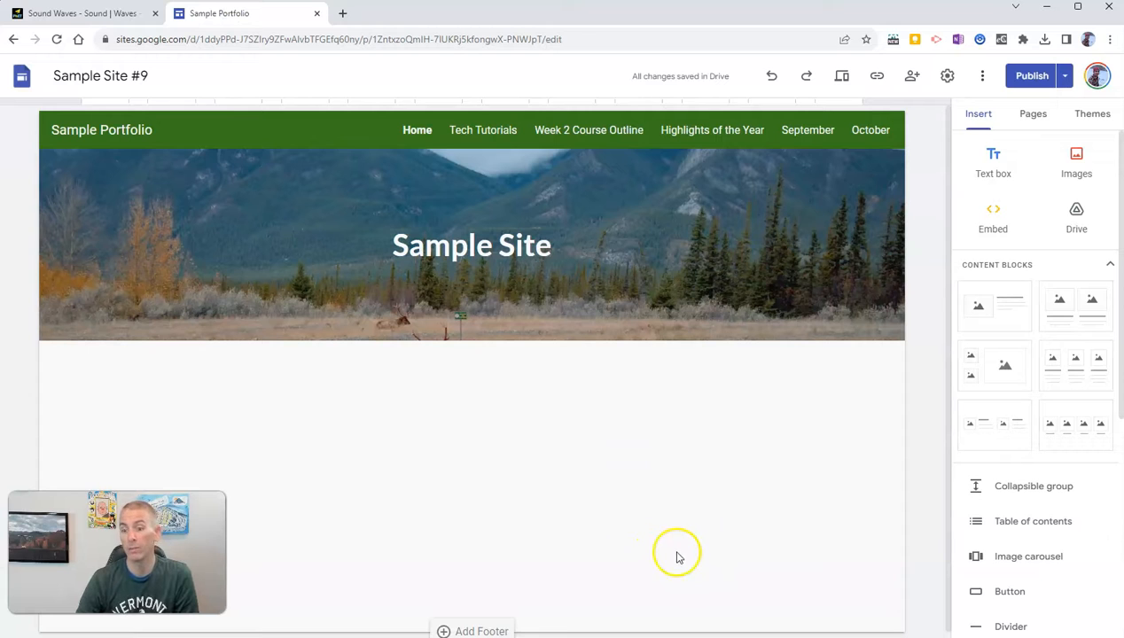
Step: Embed the PhET Sound Waves simulation code on the Sample Site page and drag its corner to enlarge it
click(993, 216)
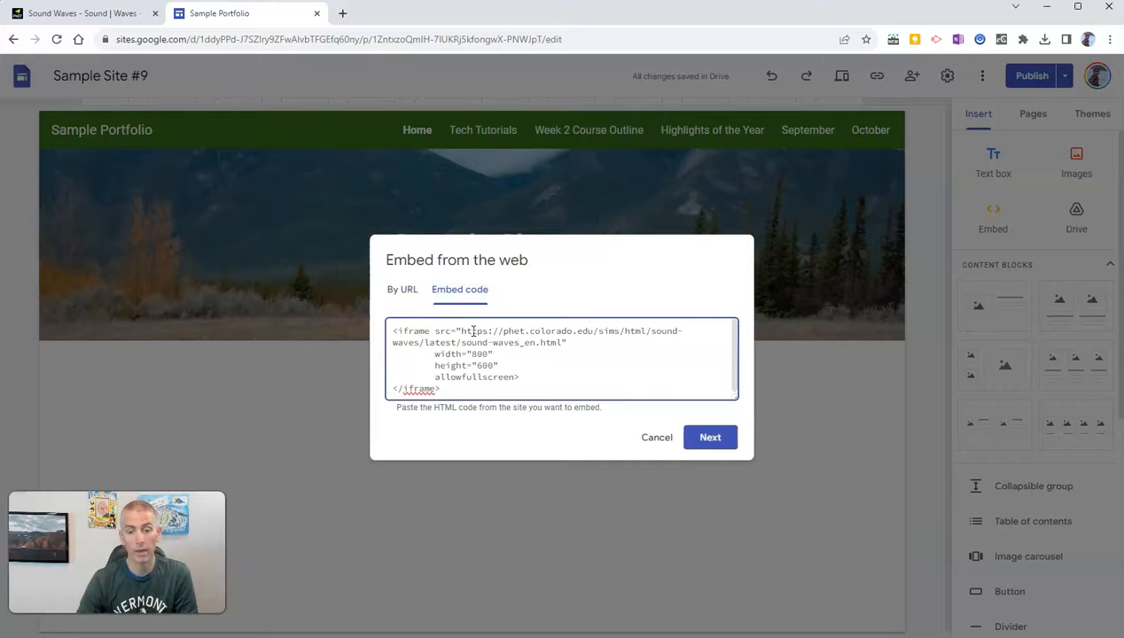
click(709, 436)
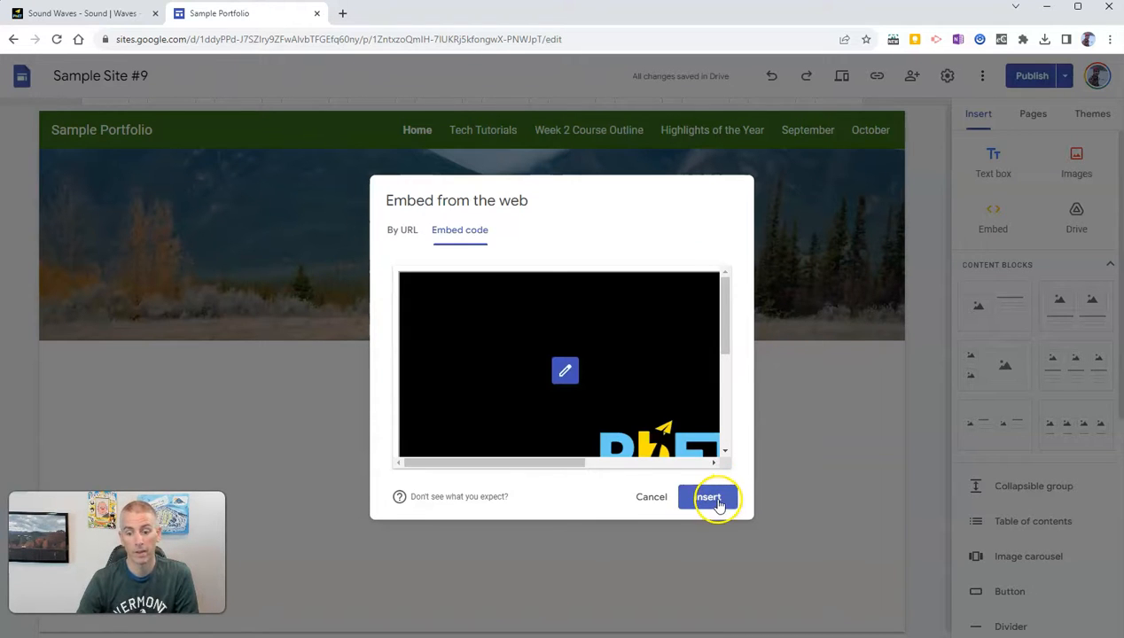
click(707, 496)
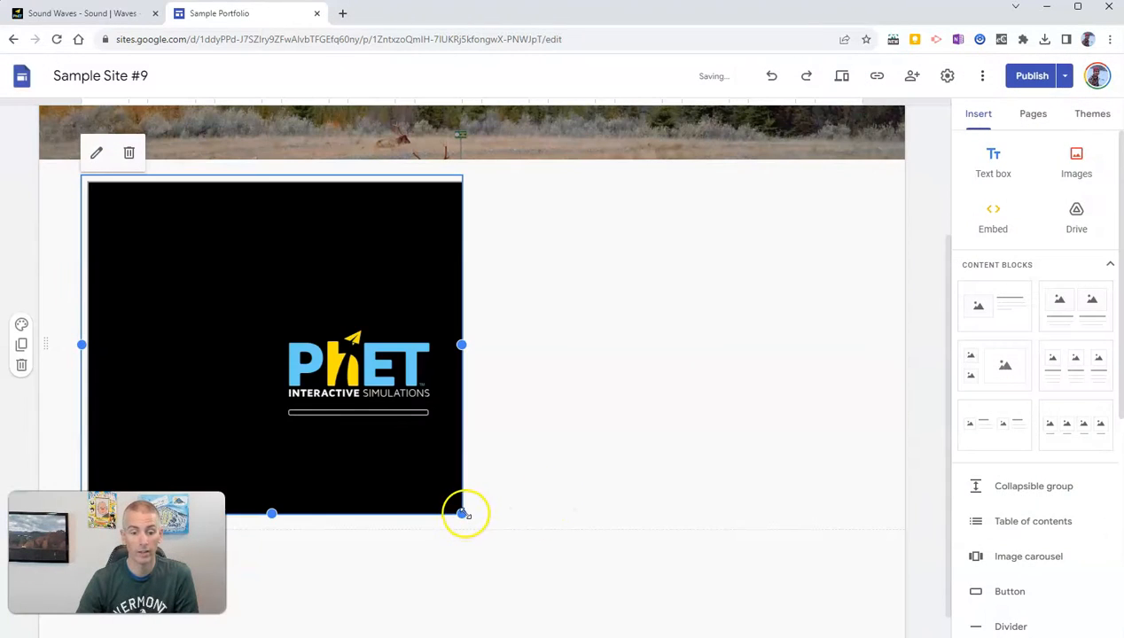
drag(460, 514, 687, 584)
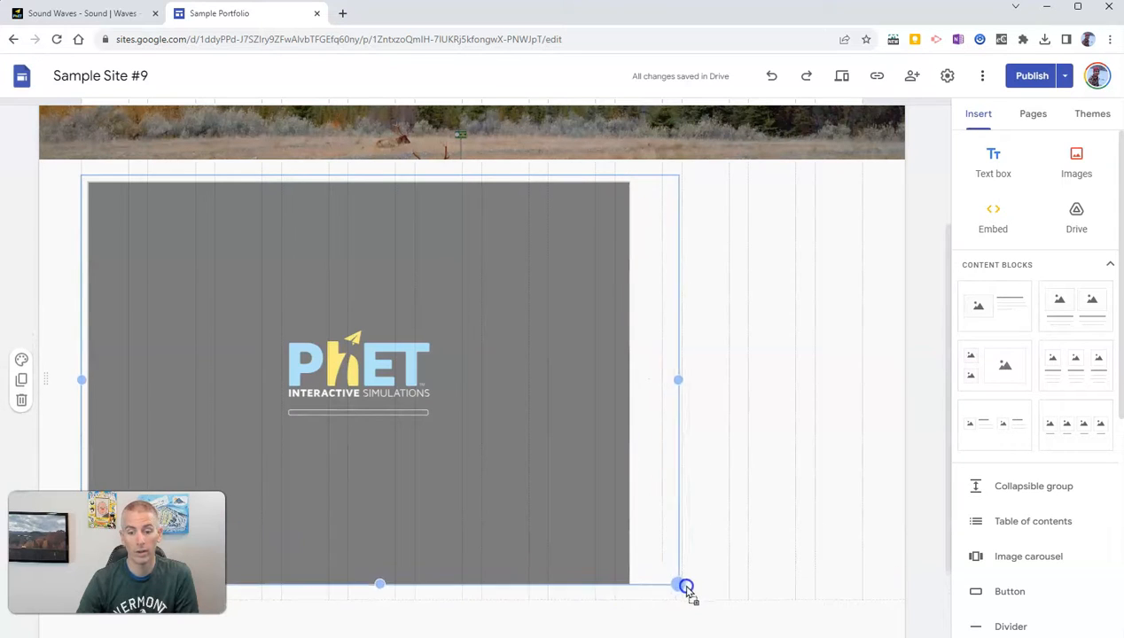